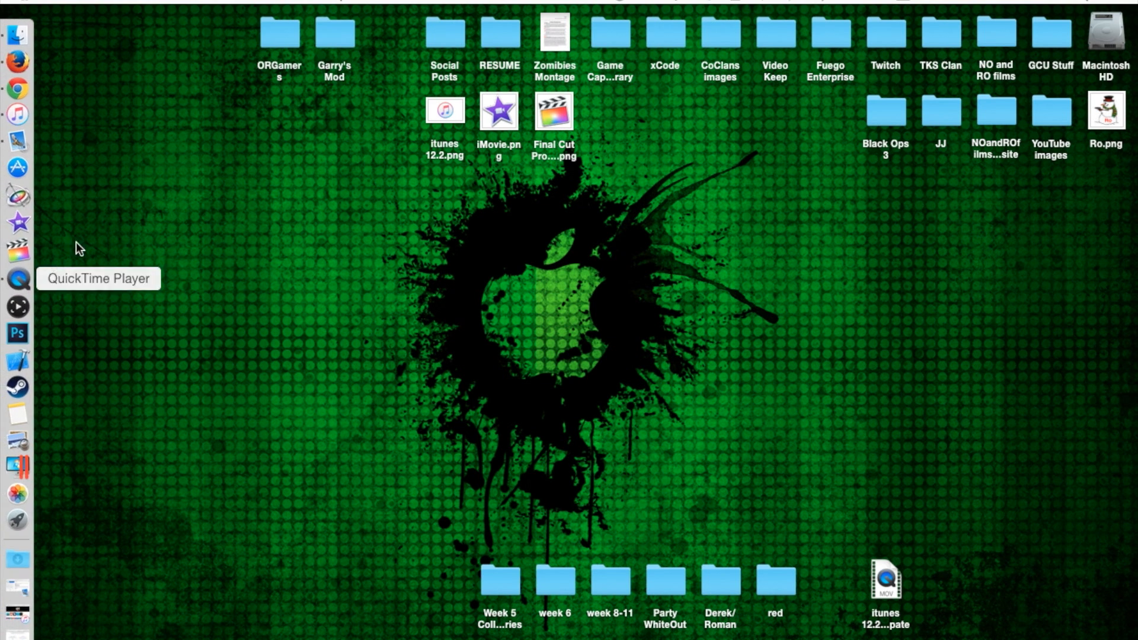
{"action": "mouse_move", "coordinate": [145, 234]}
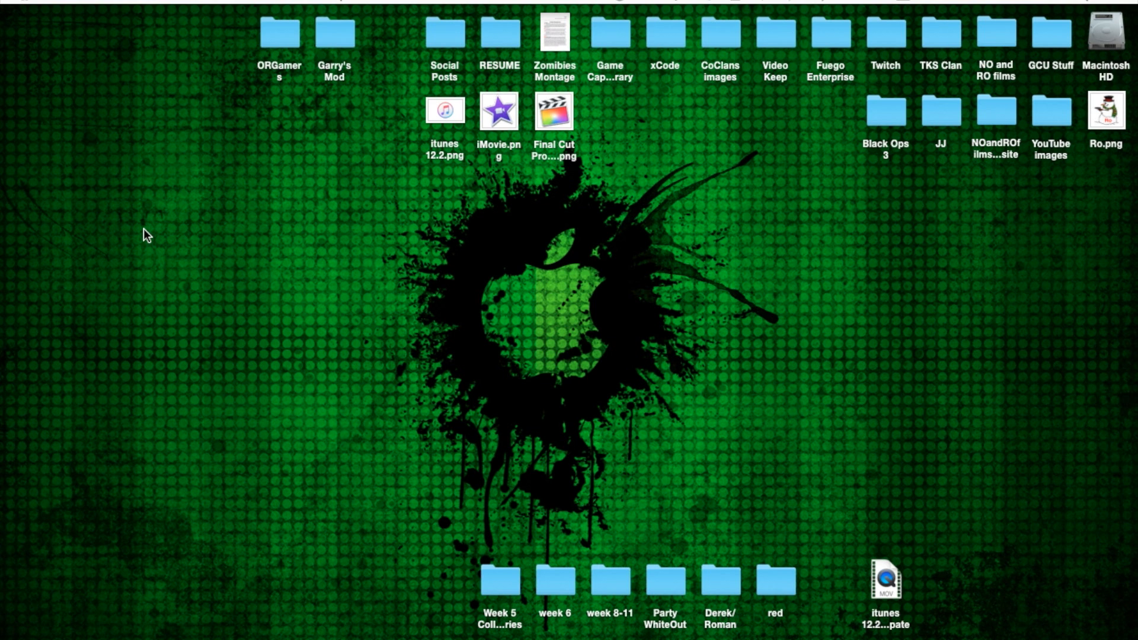
{"action": "mouse_move", "coordinate": [8, 127]}
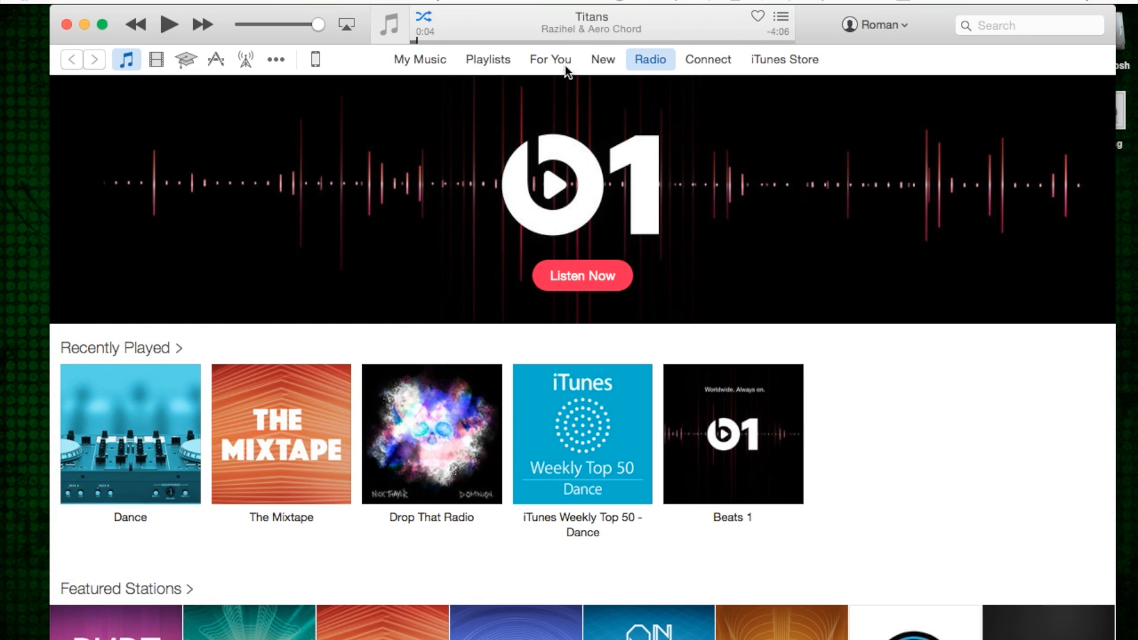
Open For You, glance at Connect, then return and scroll through curated playlists like Guest List: J. Cole.
{"action": "left_click", "coordinate": [550, 59]}
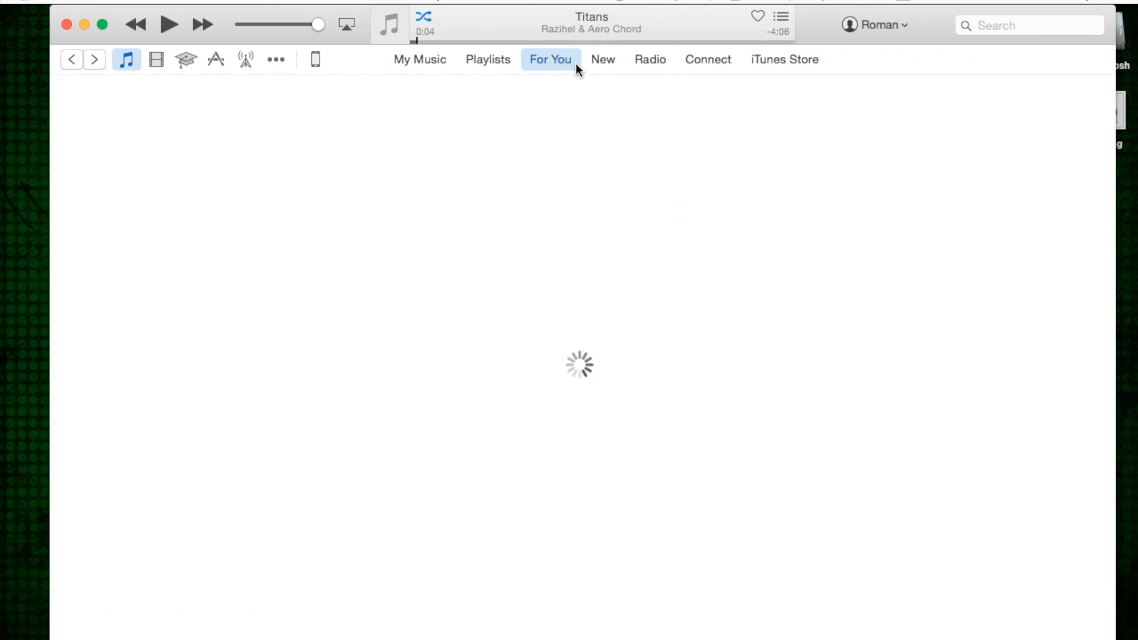
{"action": "left_click", "coordinate": [550, 59]}
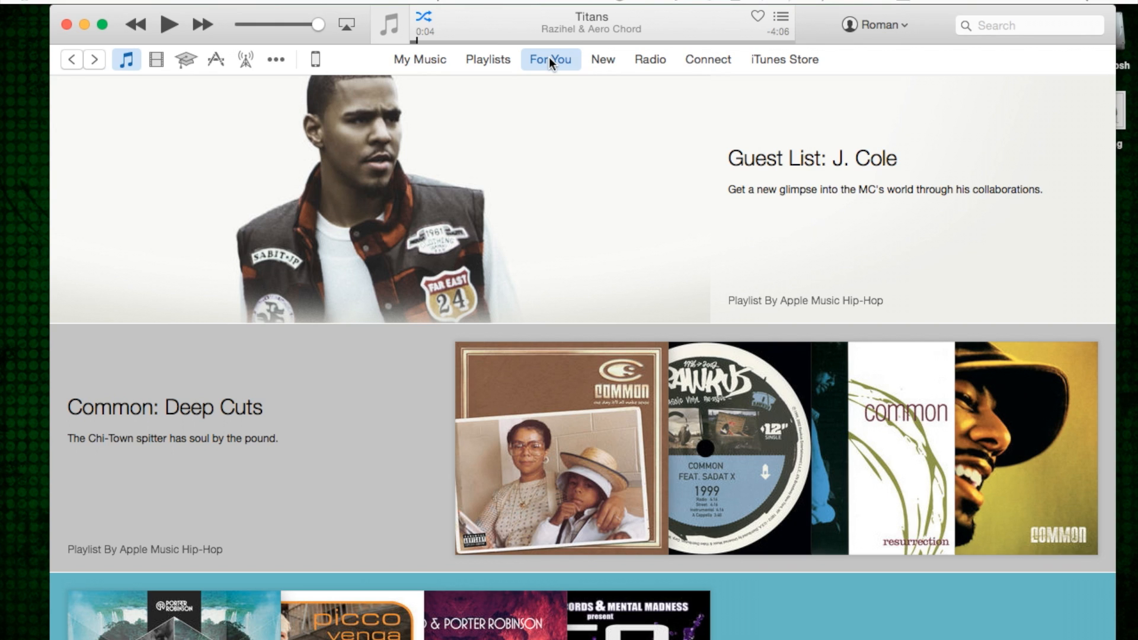
{"action": "mouse_move", "coordinate": [667, 173]}
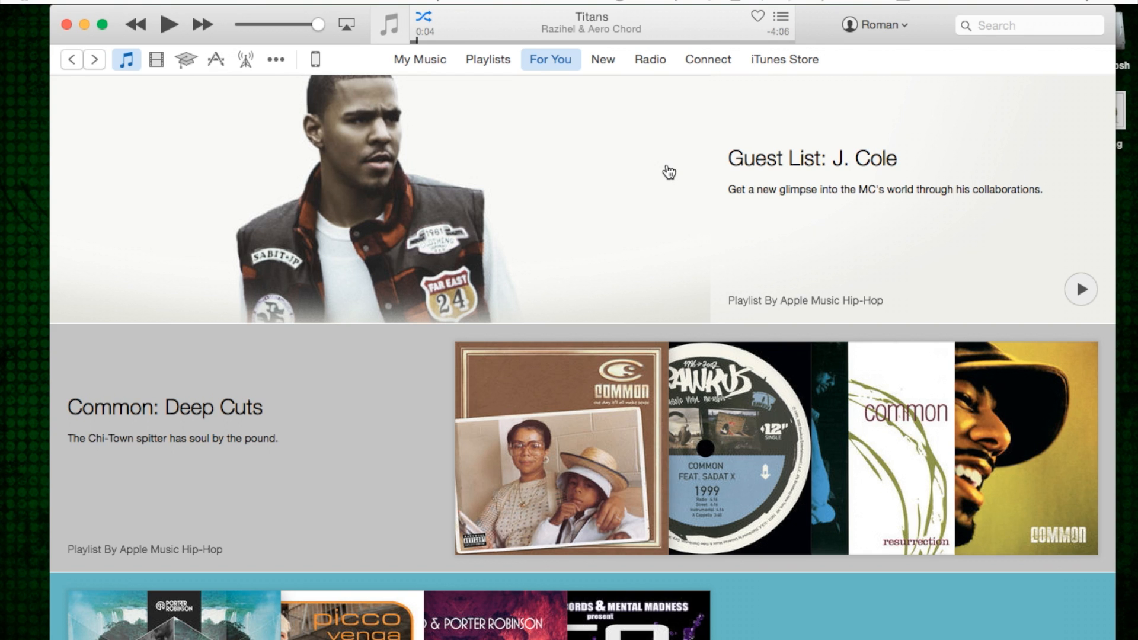
{"action": "mouse_move", "coordinate": [614, 265]}
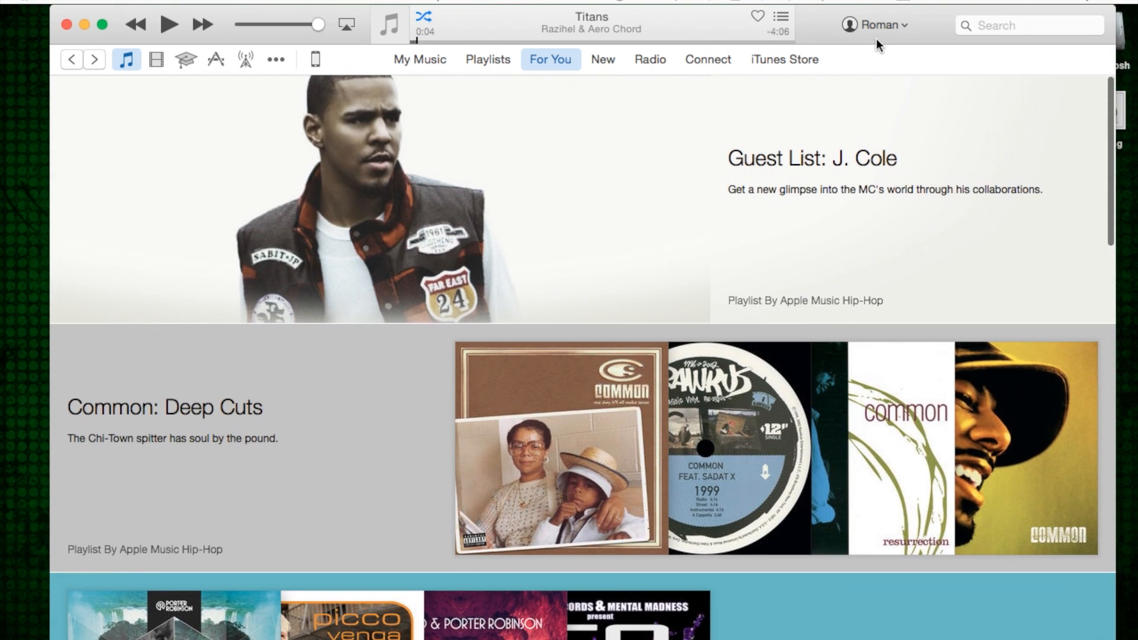
{"action": "mouse_move", "coordinate": [670, 104]}
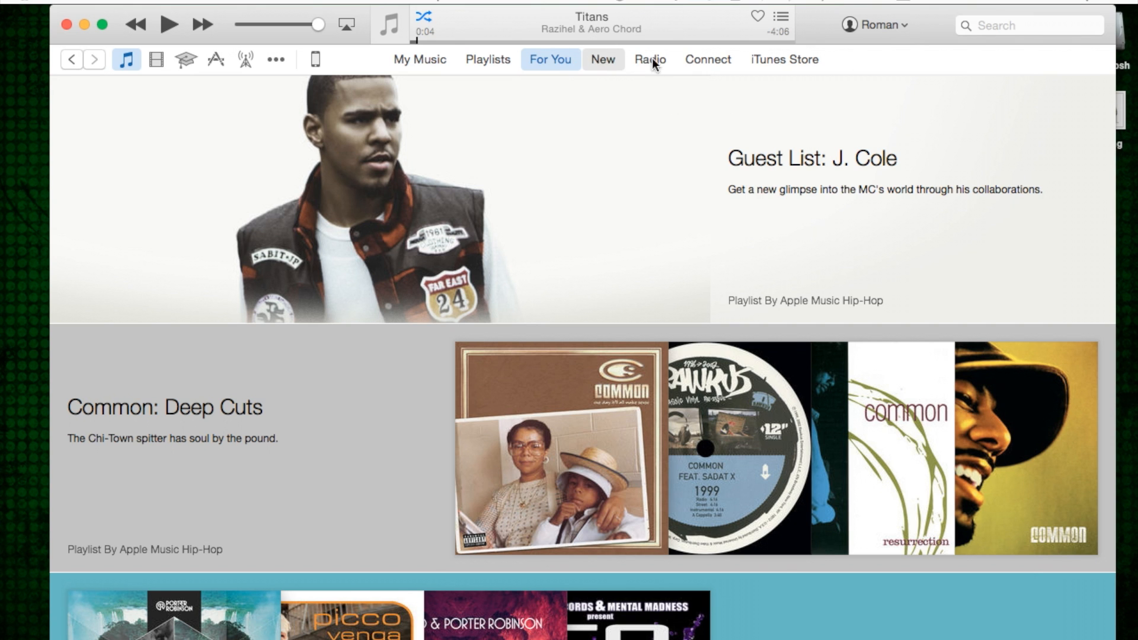
{"action": "left_click", "coordinate": [708, 60]}
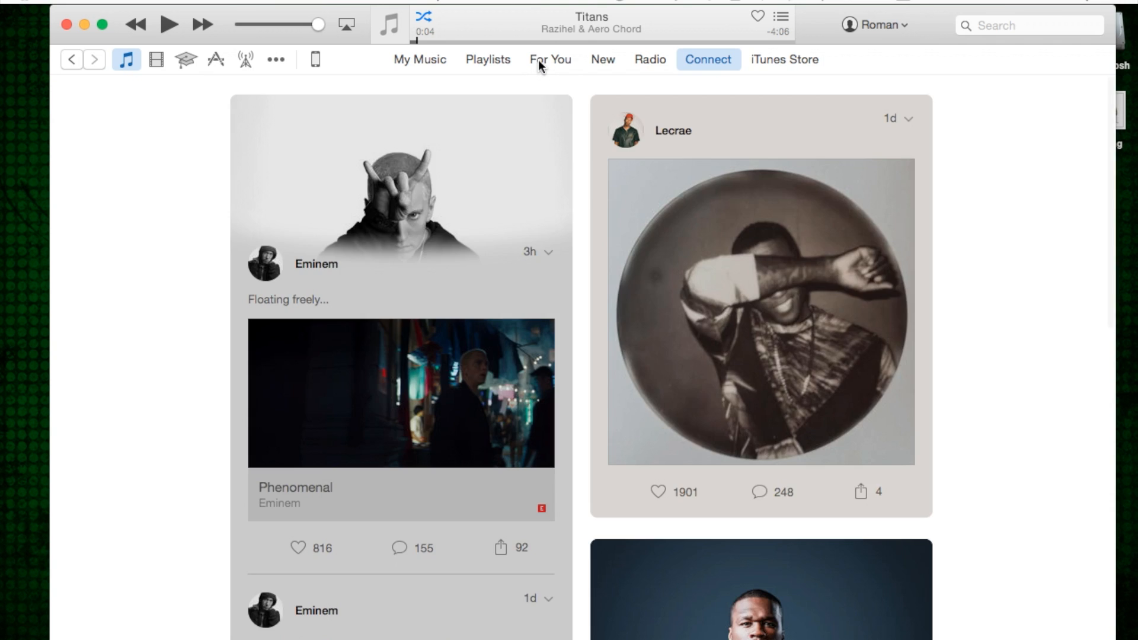
{"action": "left_click", "coordinate": [550, 59]}
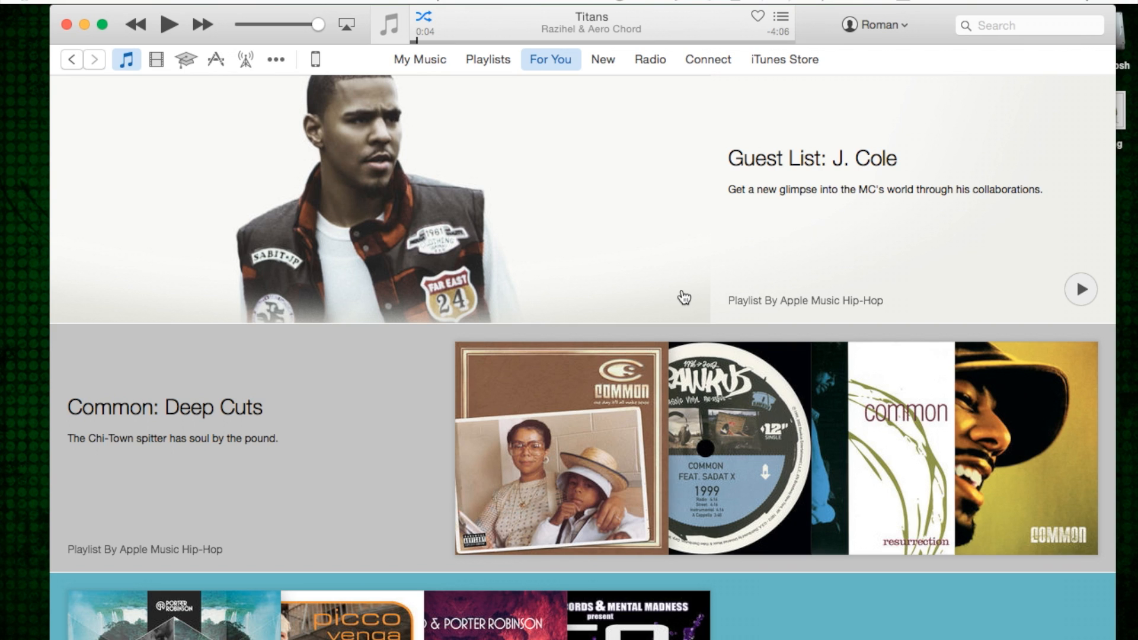
{"action": "scroll", "scroll_direction": "down", "scroll_amount": 3}
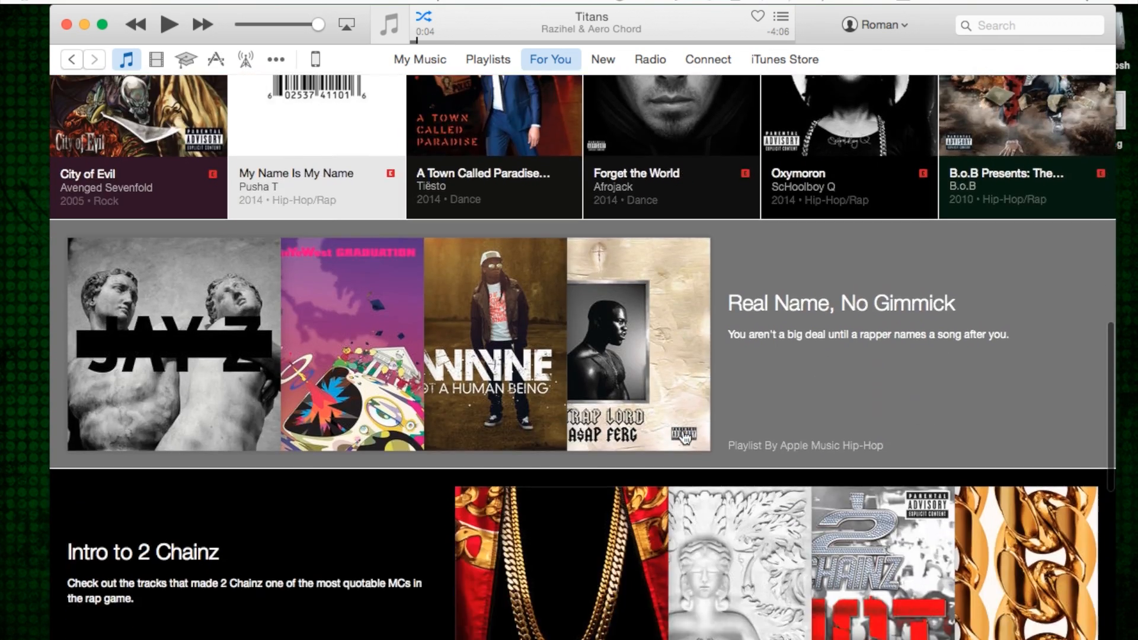
{"action": "scroll", "scroll_direction": "down", "scroll_amount": 3}
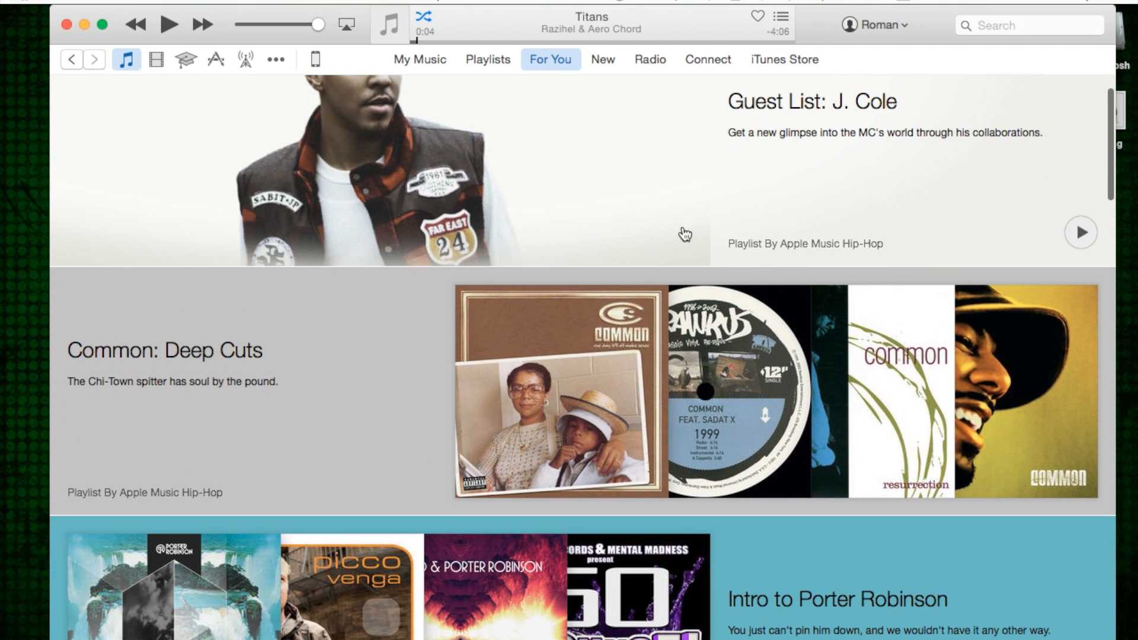
{"action": "scroll", "scroll_direction": "down", "scroll_amount": 3}
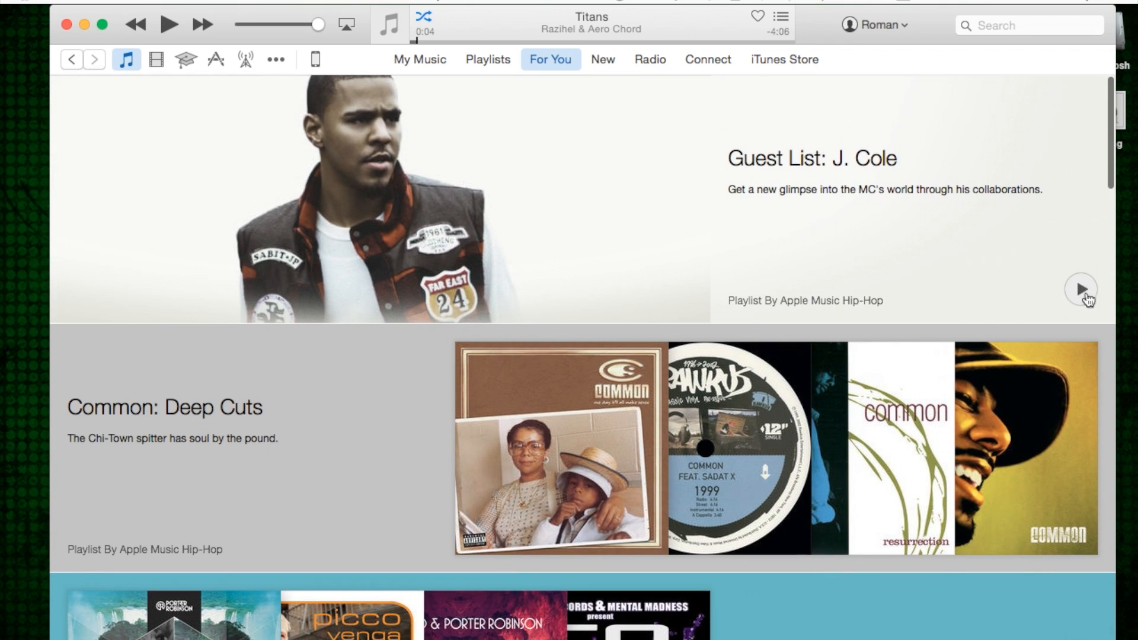
{"action": "mouse_move", "coordinate": [833, 164]}
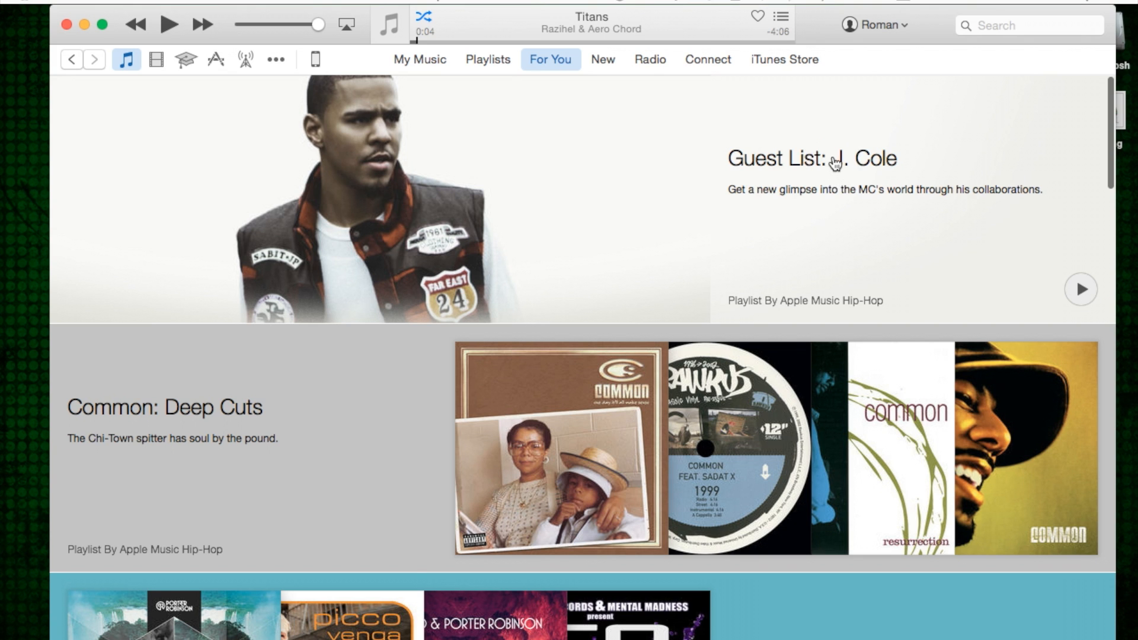
{"action": "left_click", "coordinate": [812, 158]}
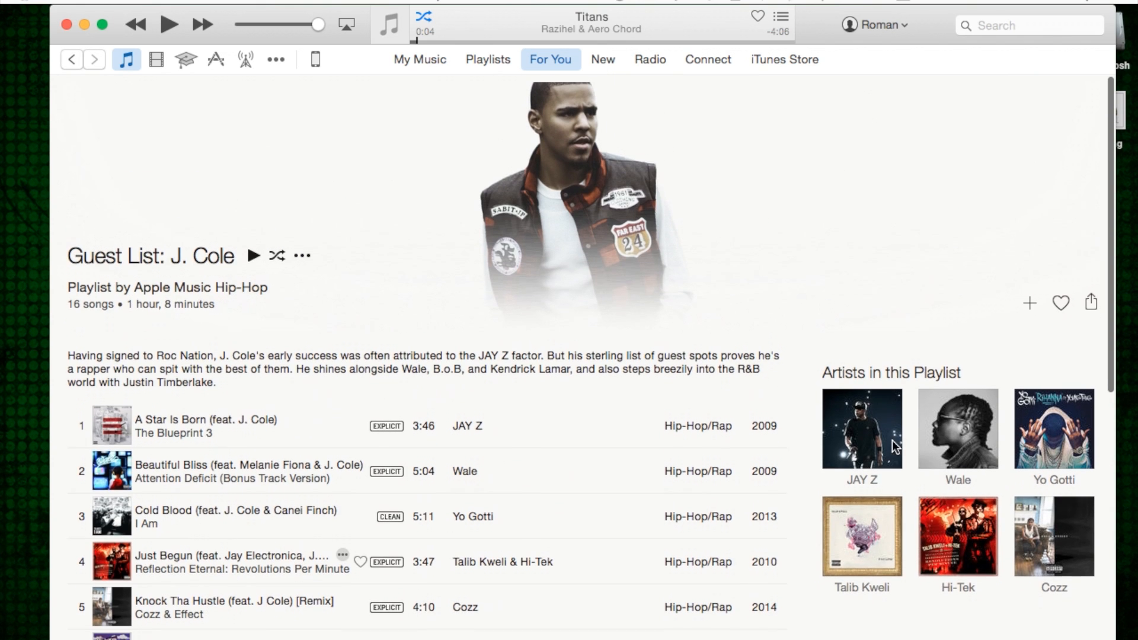
{"action": "scroll", "scroll_direction": "down", "scroll_amount": 3}
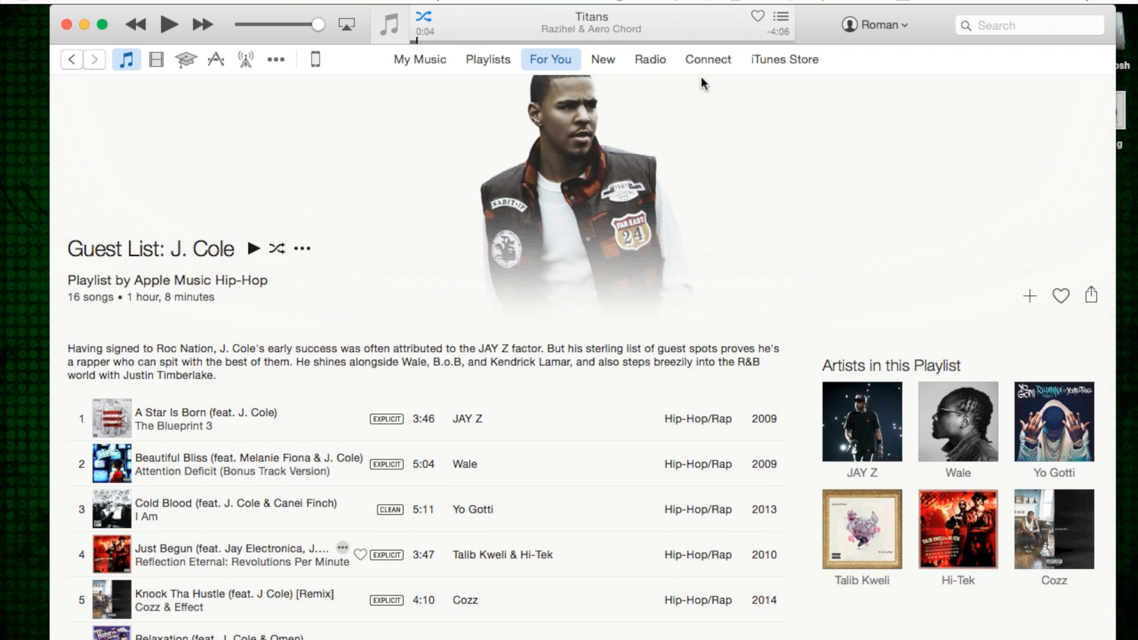
{"action": "mouse_move", "coordinate": [913, 327]}
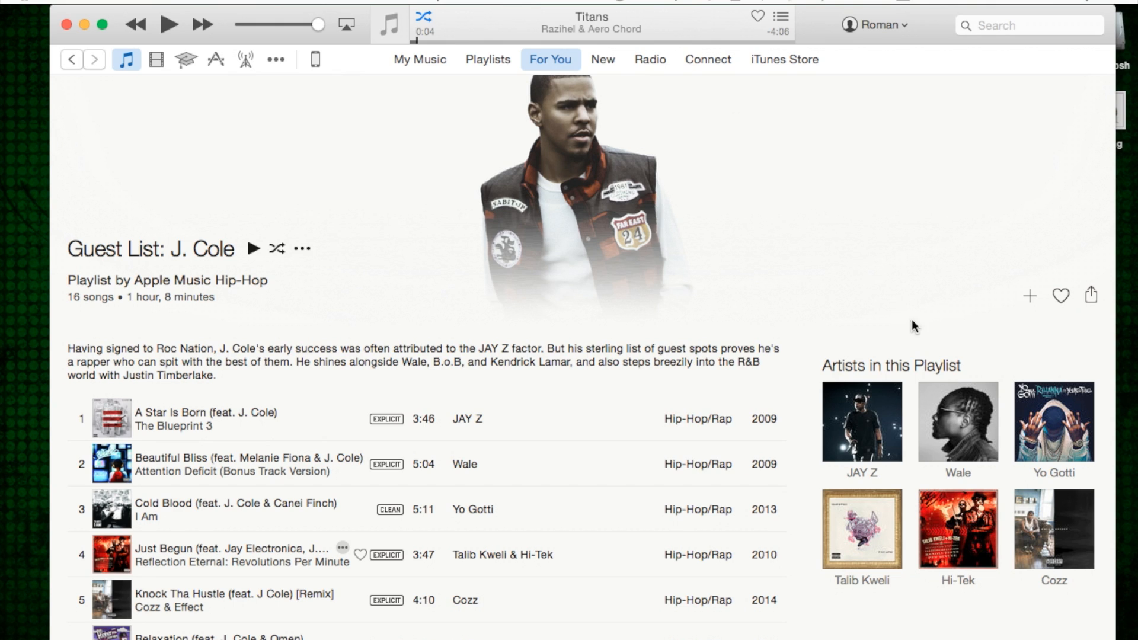
{"action": "mouse_move", "coordinate": [837, 203]}
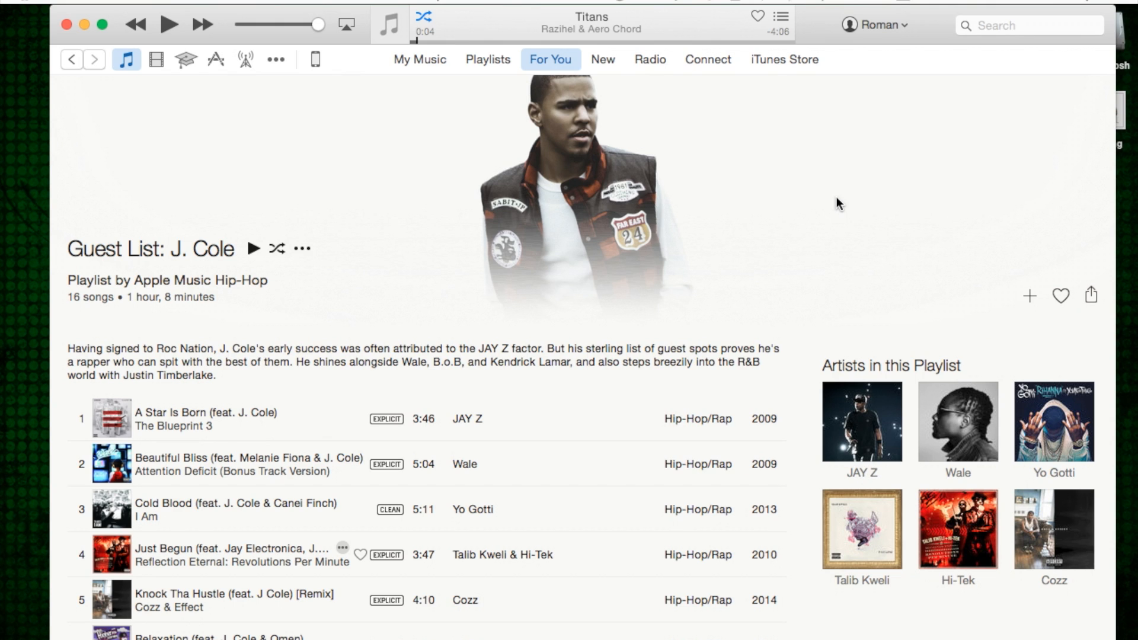
{"action": "mouse_move", "coordinate": [553, 64]}
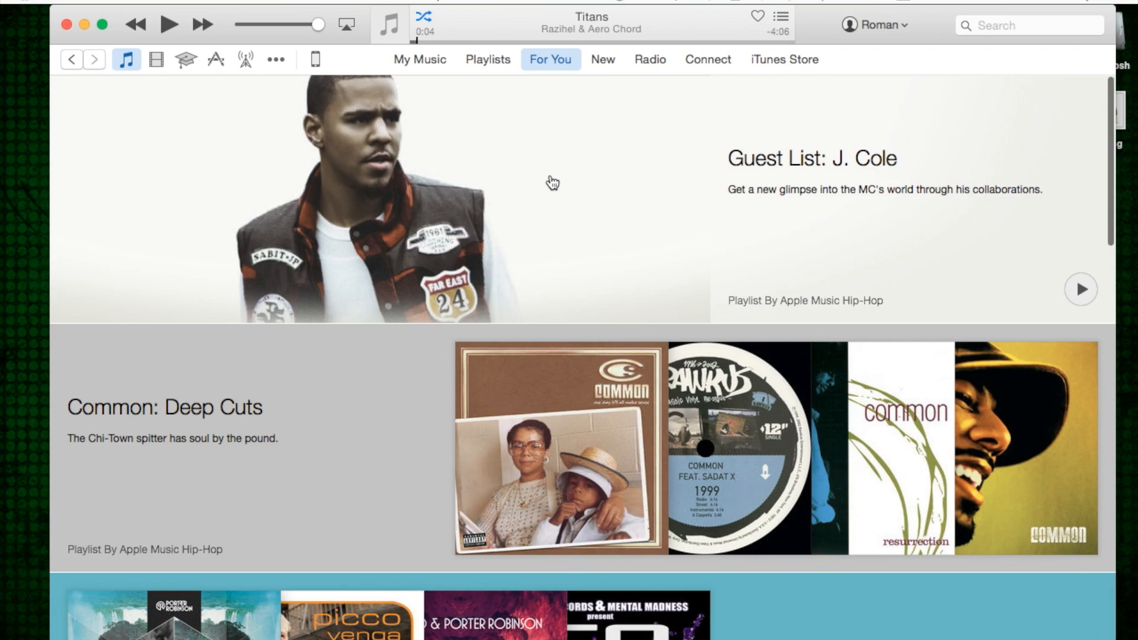
{"action": "scroll", "scroll_direction": "down", "scroll_amount": 3}
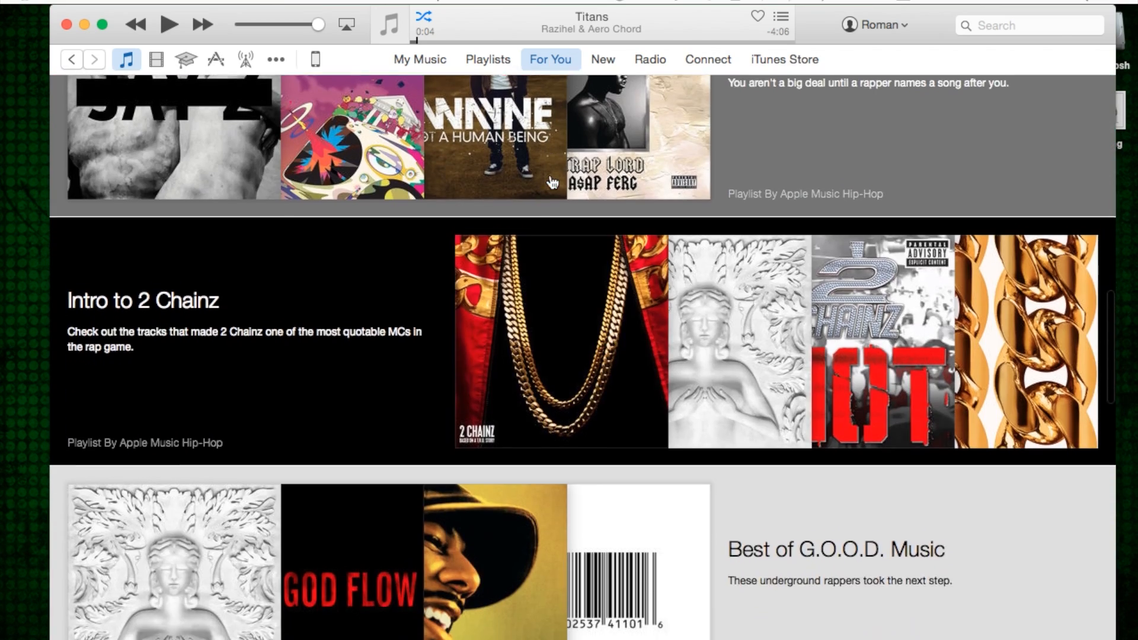
{"action": "scroll", "scroll_direction": "down", "scroll_amount": 3}
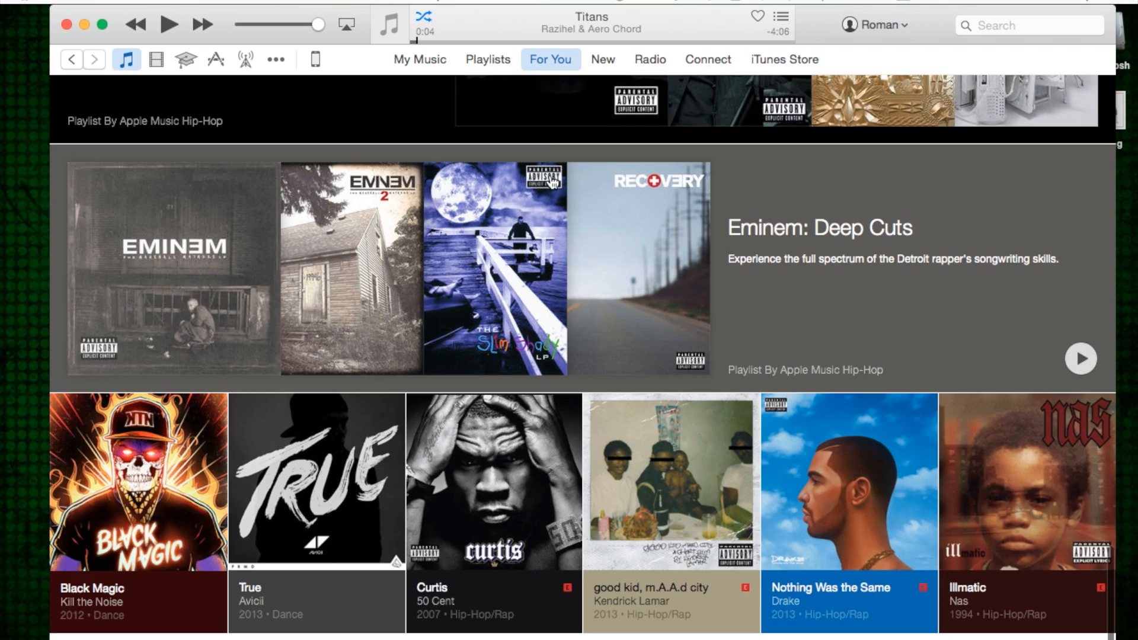
{"action": "scroll", "scroll_direction": "down", "scroll_amount": 3}
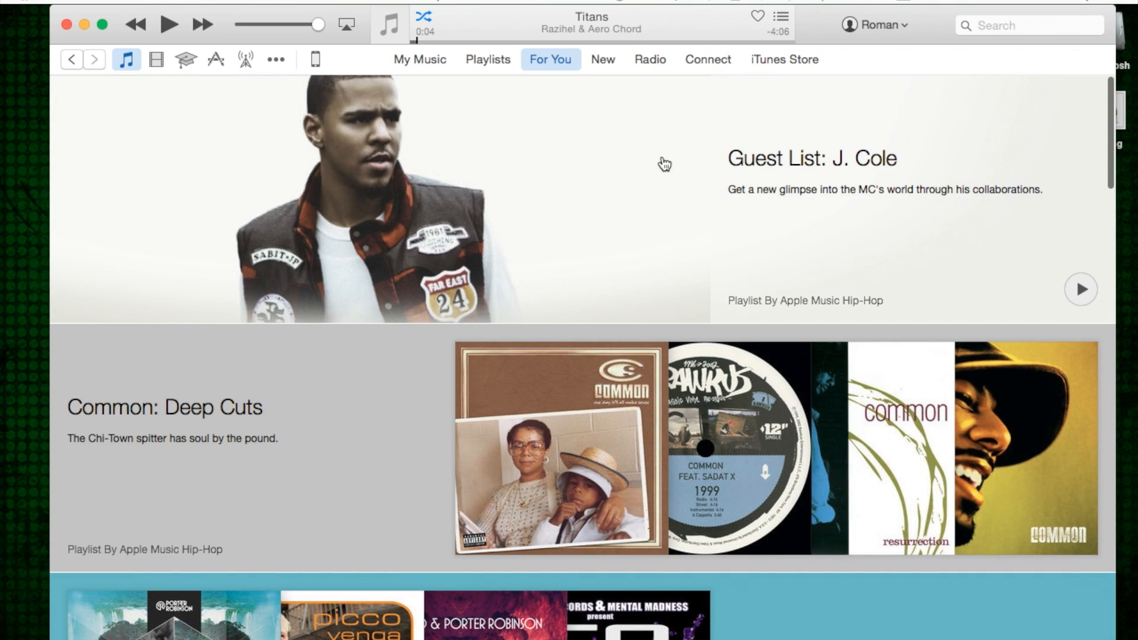
{"action": "mouse_move", "coordinate": [599, 77]}
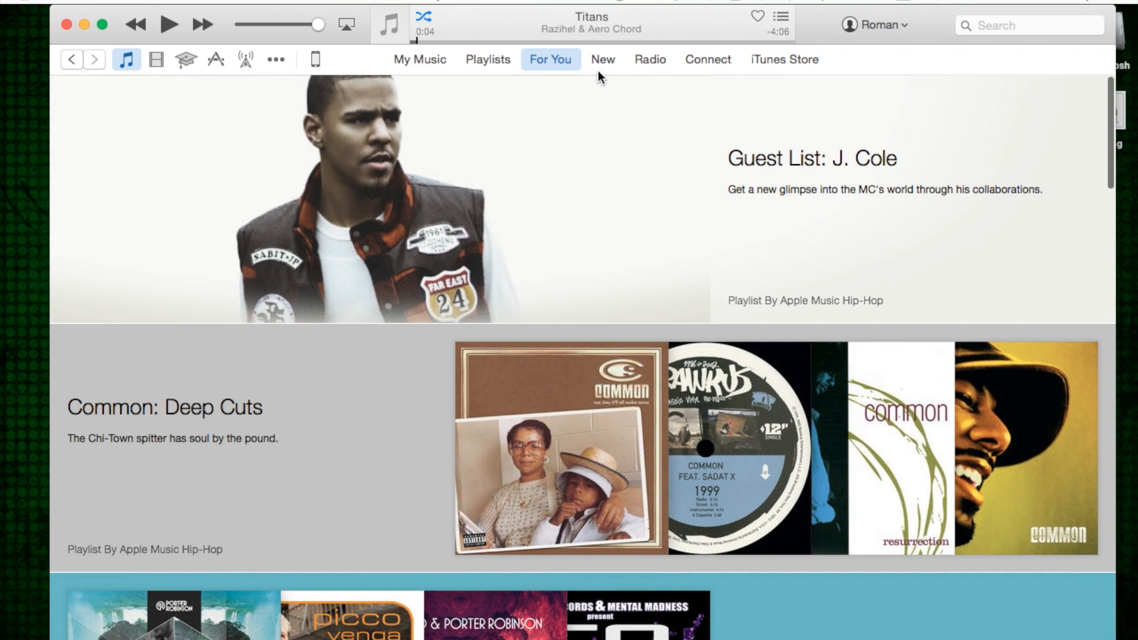
{"action": "mouse_move", "coordinate": [605, 69]}
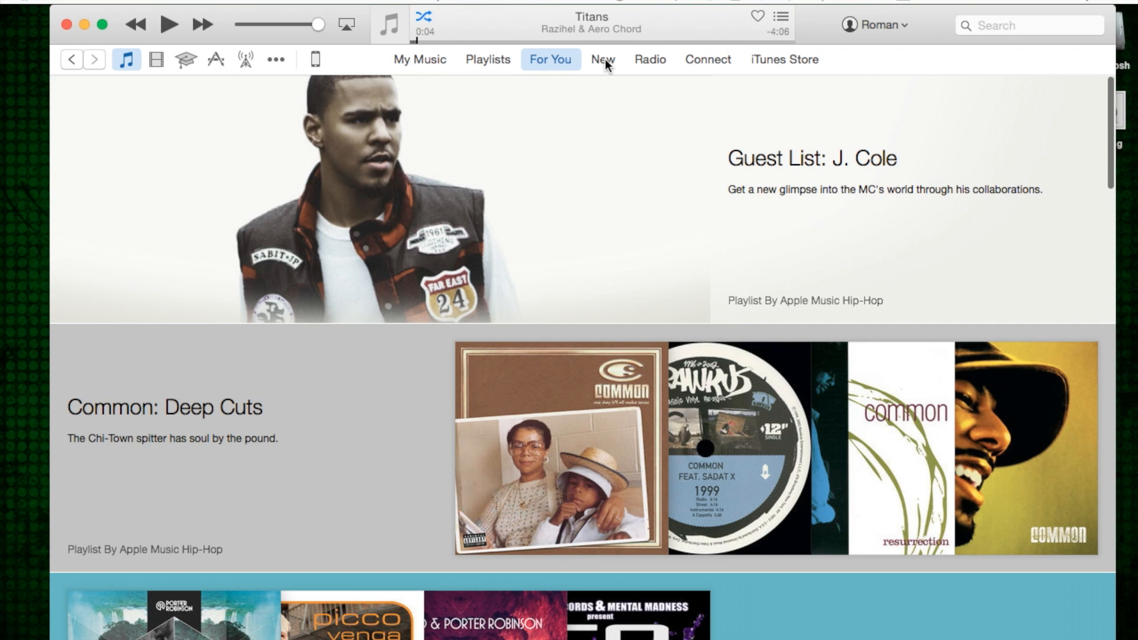
{"action": "mouse_move", "coordinate": [678, 4]}
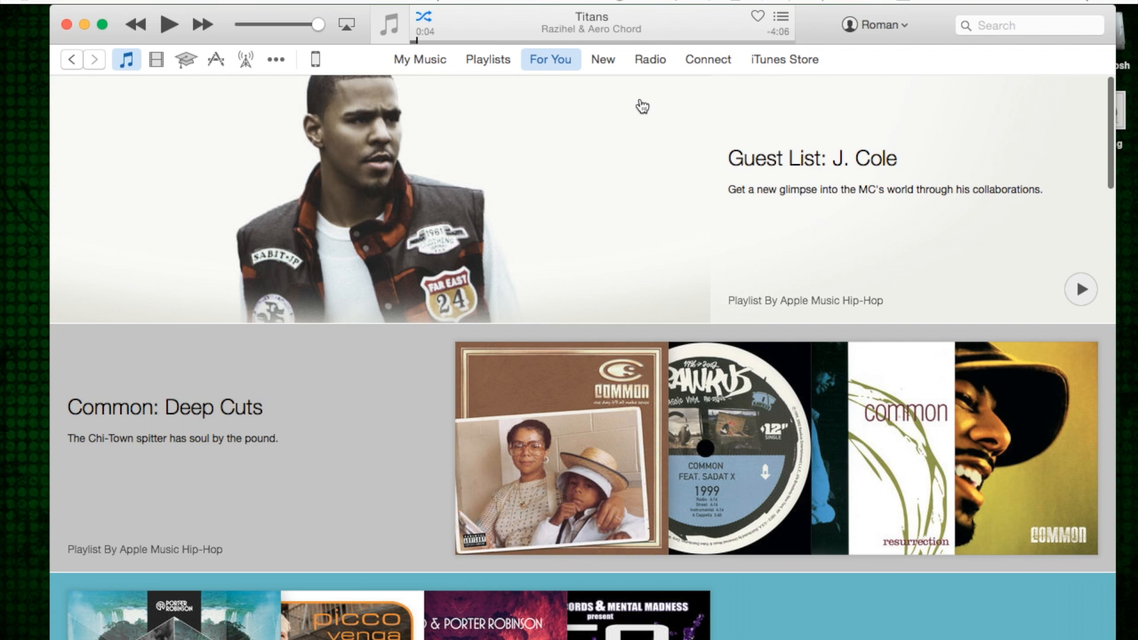
{"action": "mouse_move", "coordinate": [672, 90]}
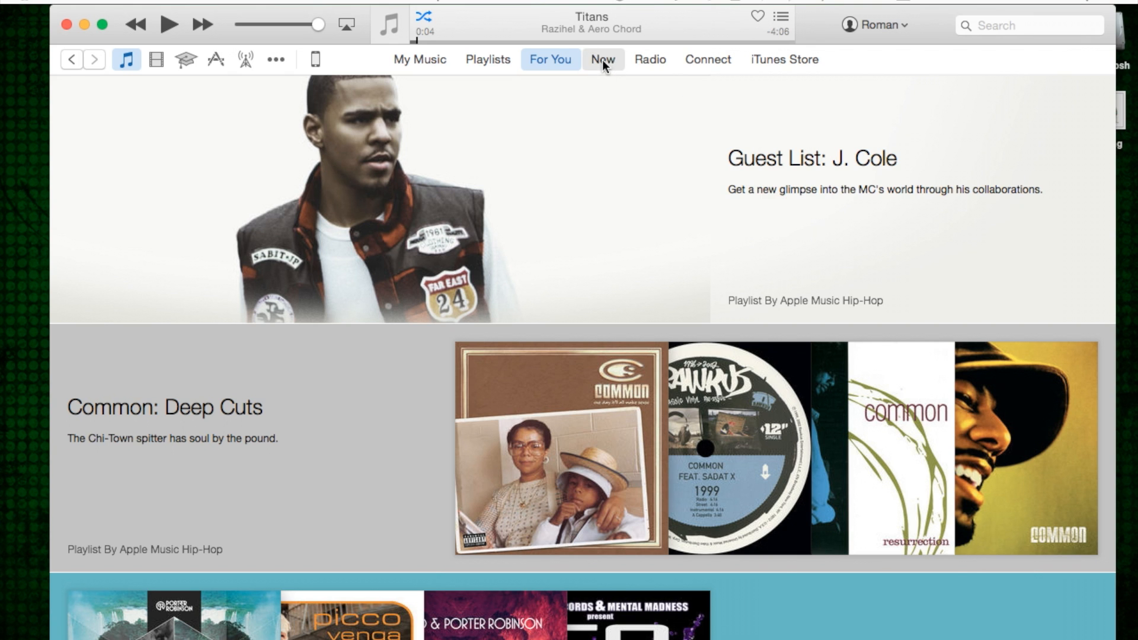
Browse the New page, featuring Pharrell Williams' Freedom and the Hot Tracks row.
{"action": "left_click", "coordinate": [603, 60]}
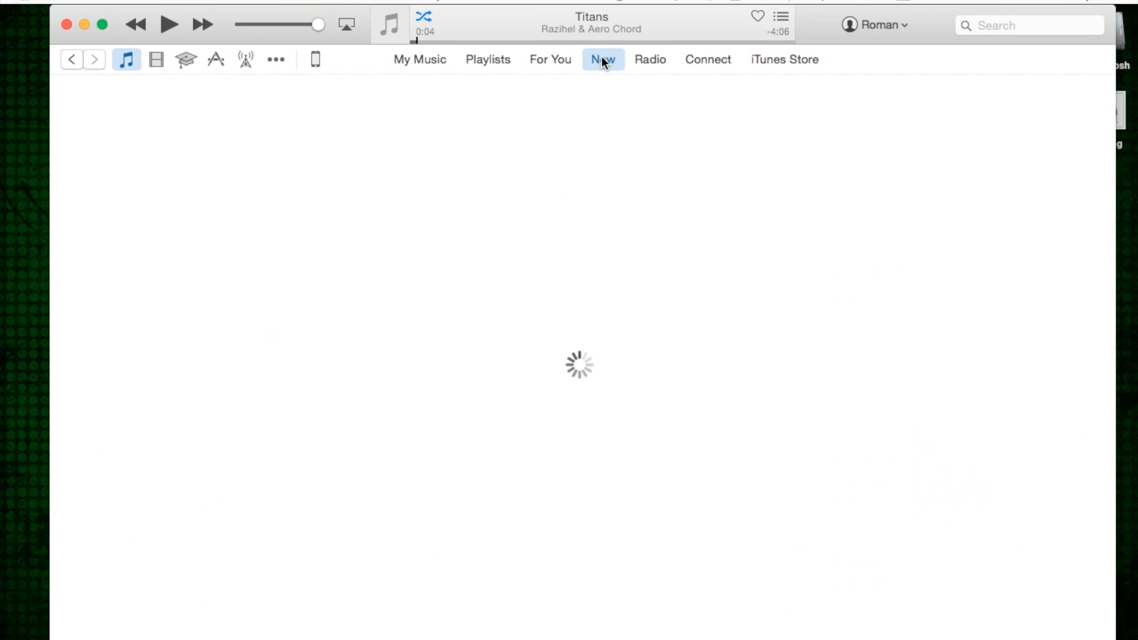
{"action": "left_click", "coordinate": [601, 59]}
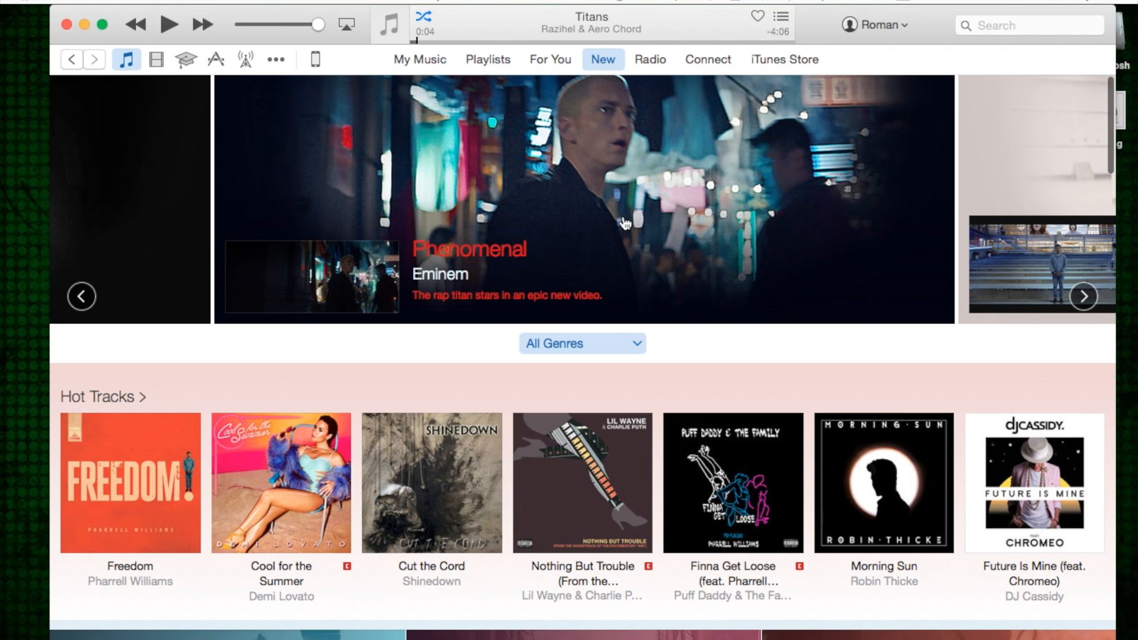
{"action": "scroll", "scroll_direction": "down", "scroll_amount": 3}
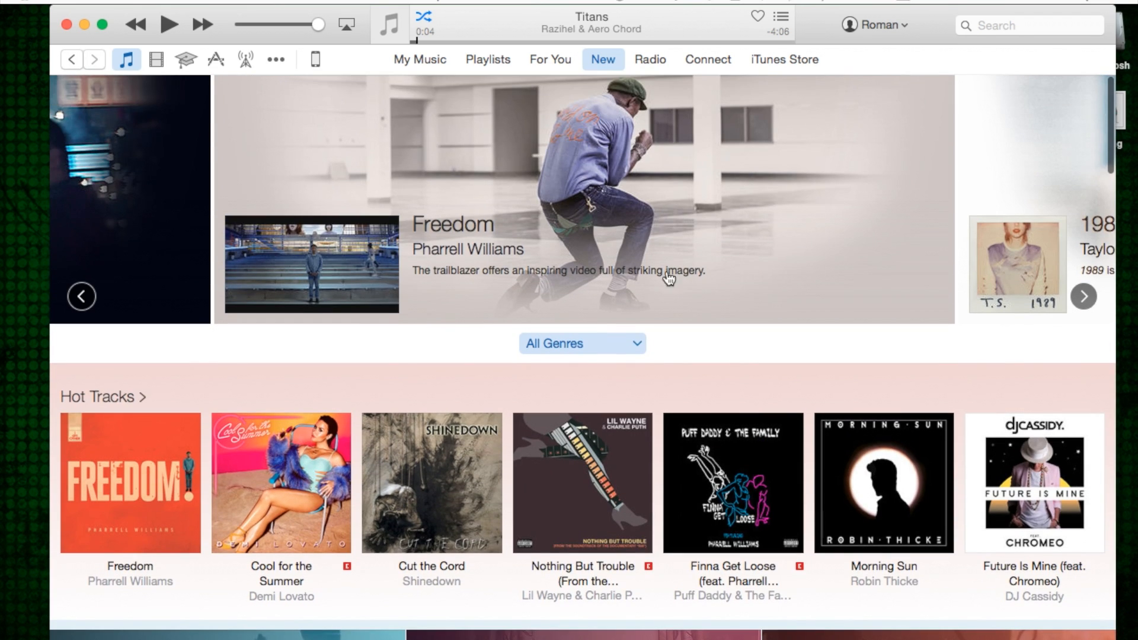
{"action": "scroll", "scroll_direction": "down", "scroll_amount": 3}
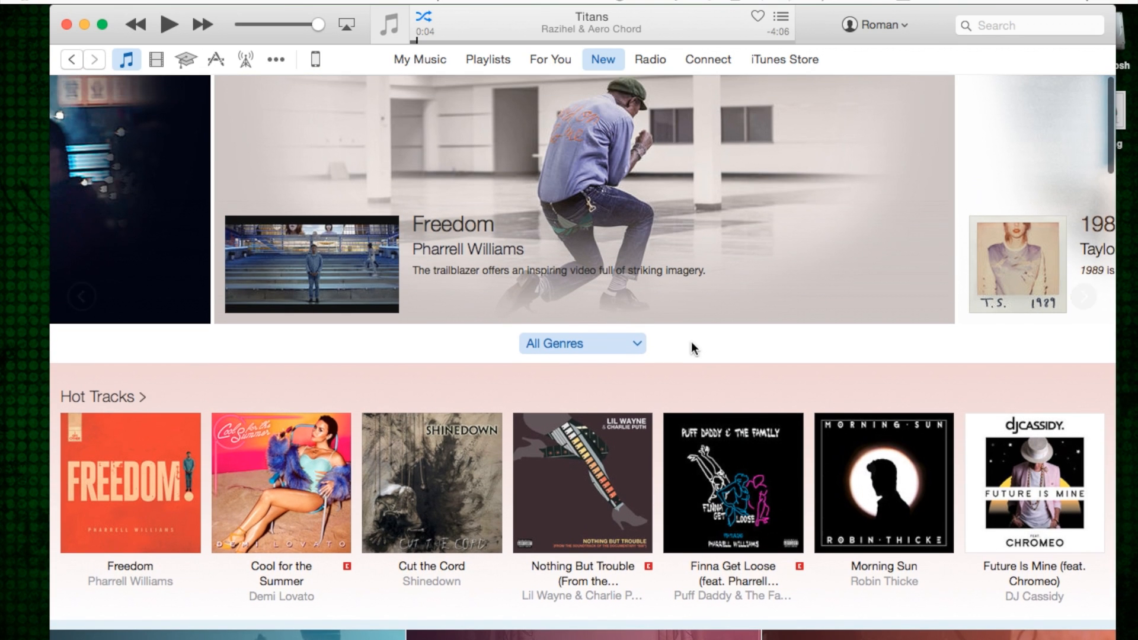
Start the Beats 1 live station from Radio, then pause Courtney Barnett's Pedestrian at Best.
{"action": "left_click", "coordinate": [649, 58]}
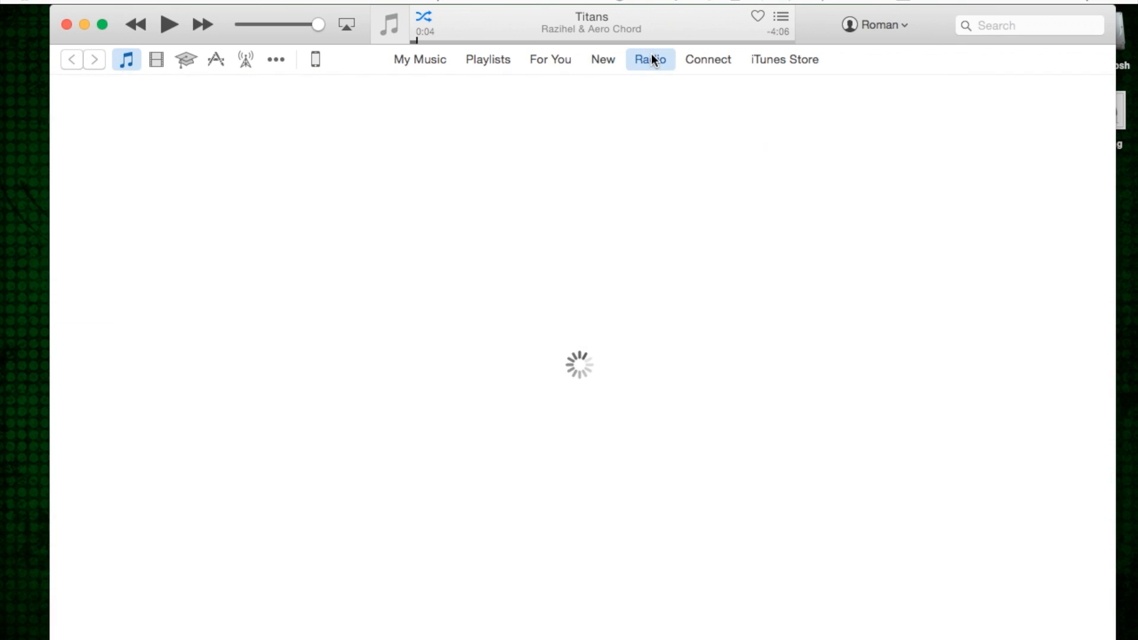
{"action": "left_click", "coordinate": [650, 59]}
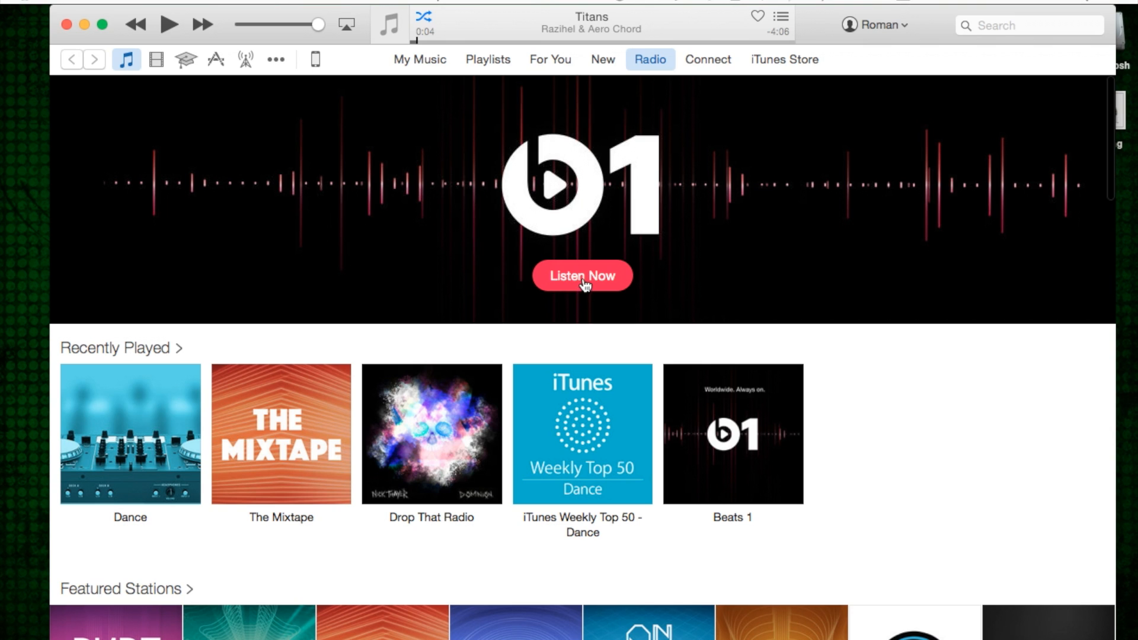
{"action": "mouse_move", "coordinate": [595, 279]}
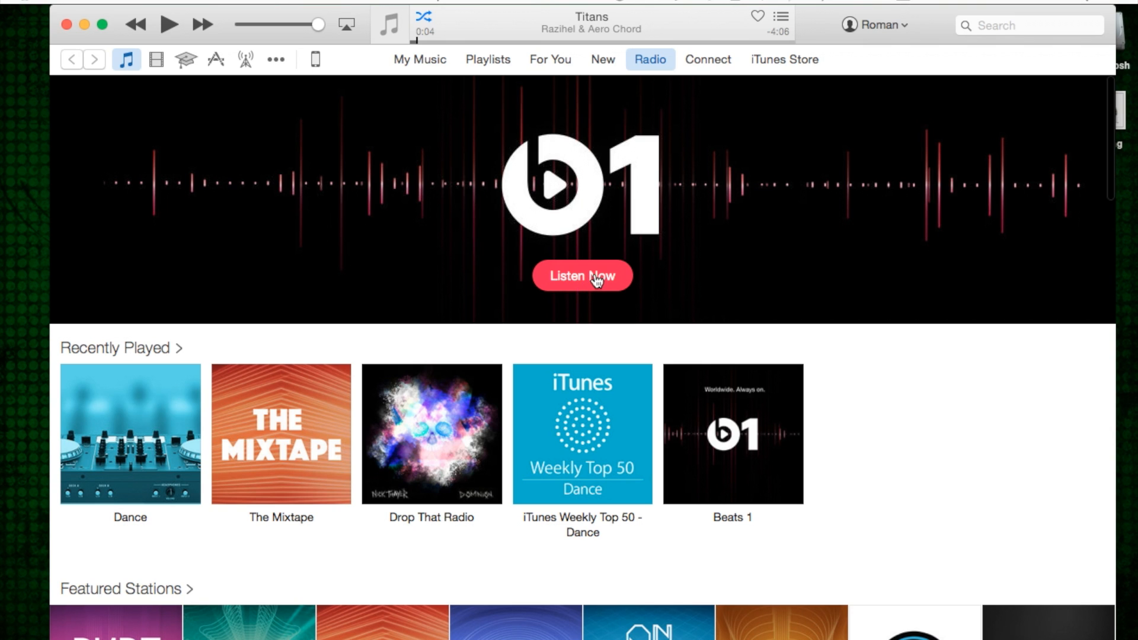
{"action": "left_click", "coordinate": [582, 276]}
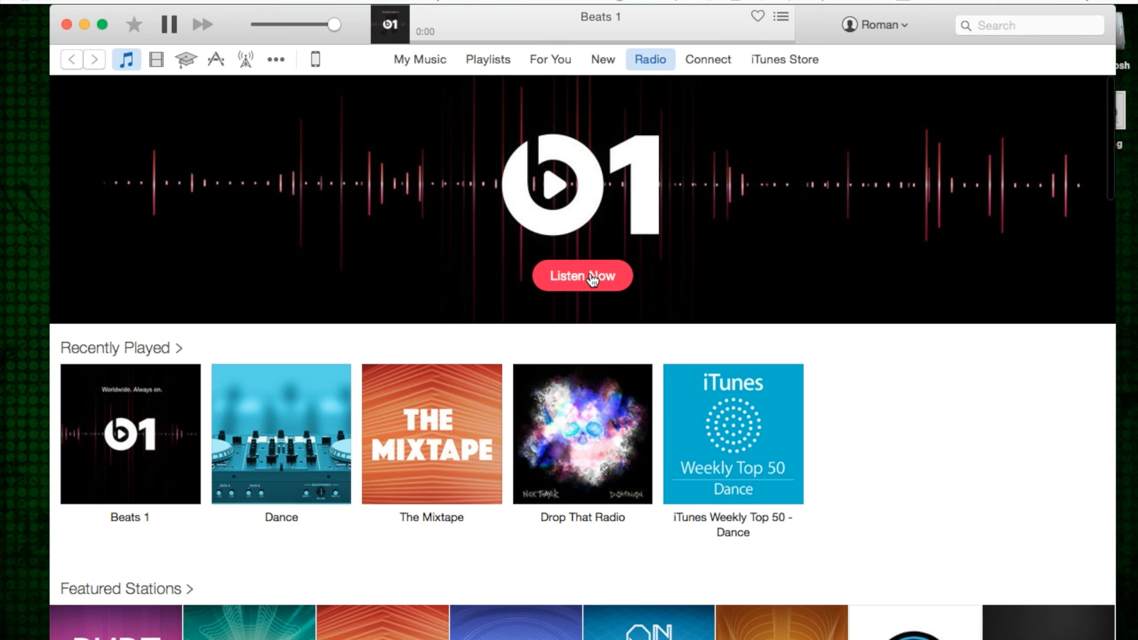
{"action": "left_click", "coordinate": [582, 276]}
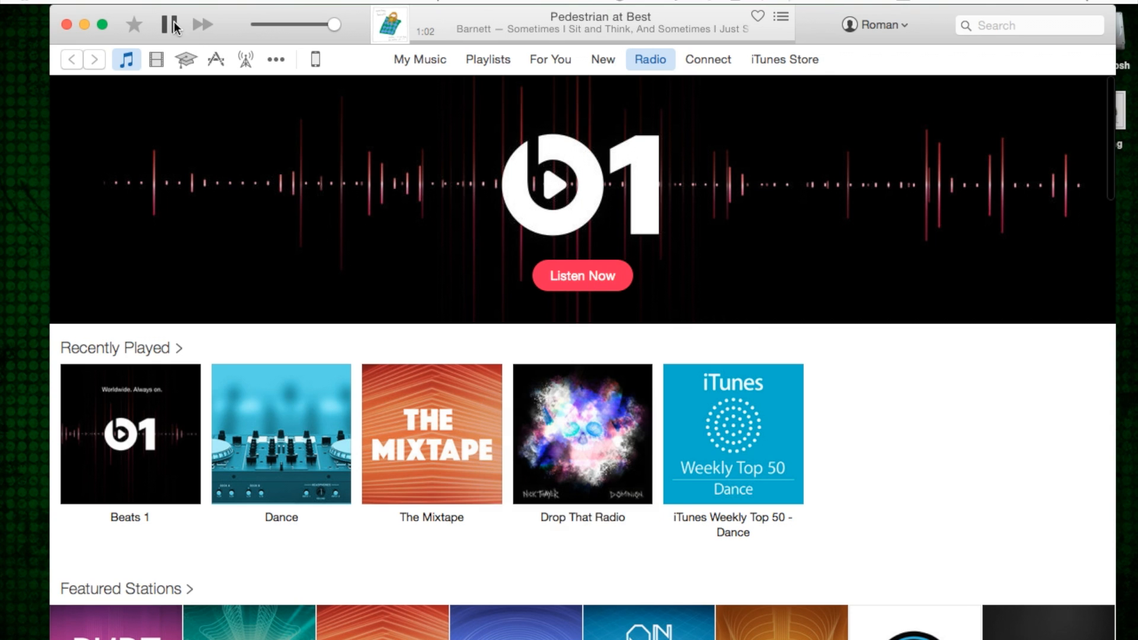
{"action": "left_click", "coordinate": [169, 24]}
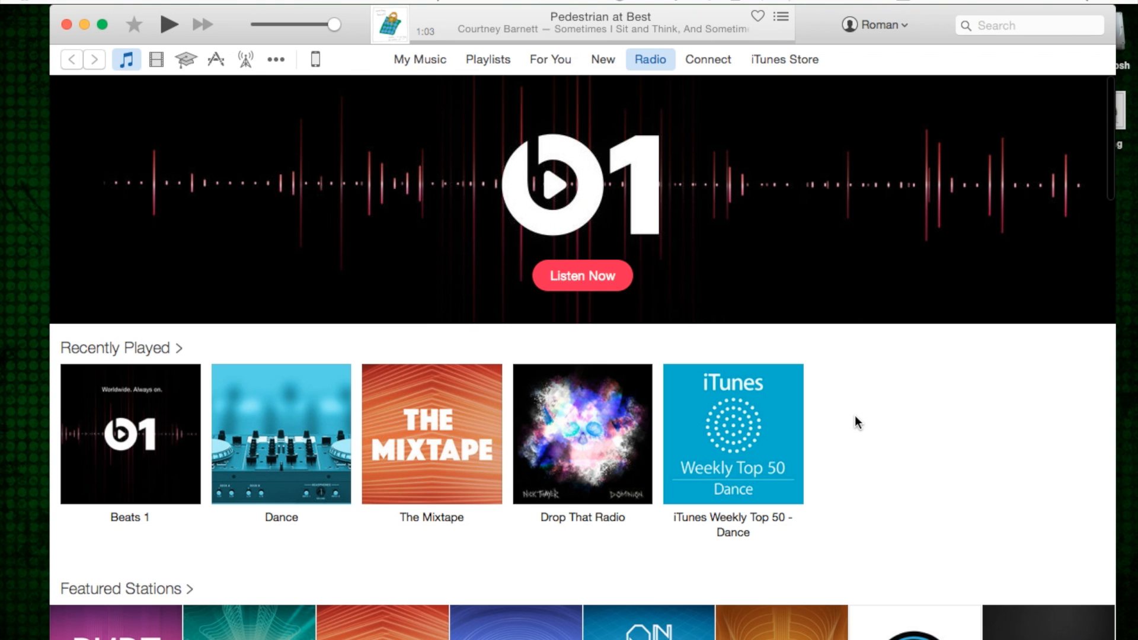
Scroll through the Radio page, then switch to the Connect feed showing Eminem and Lecrae posts.
{"action": "scroll", "scroll_direction": "down", "scroll_amount": 3}
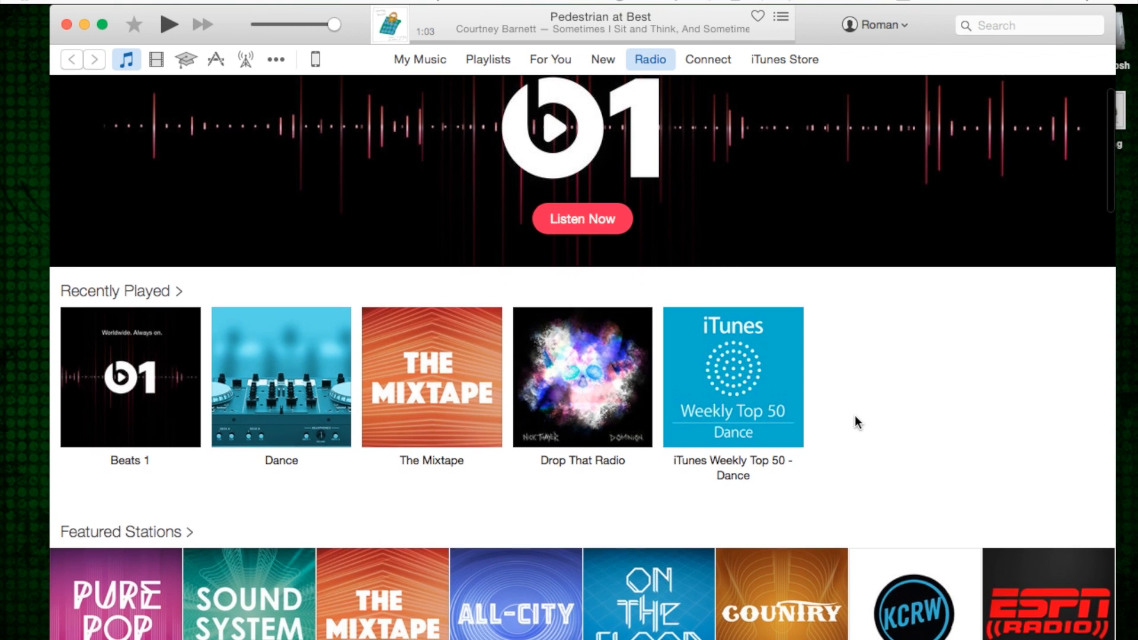
{"action": "scroll", "scroll_direction": "down", "scroll_amount": 3}
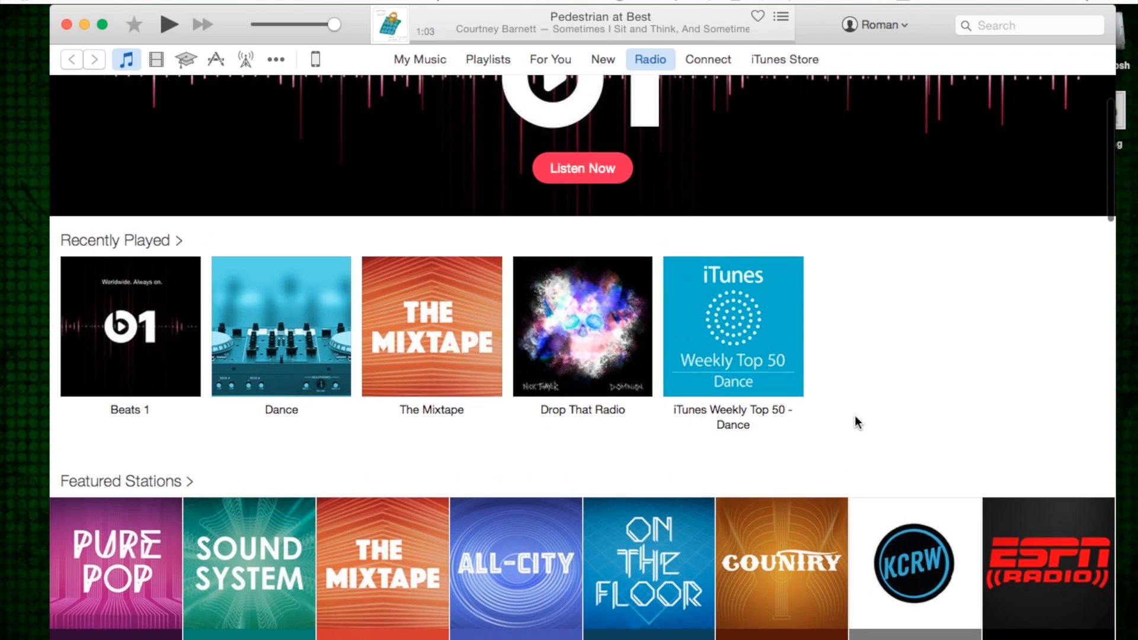
{"action": "scroll", "scroll_direction": "down", "scroll_amount": 3}
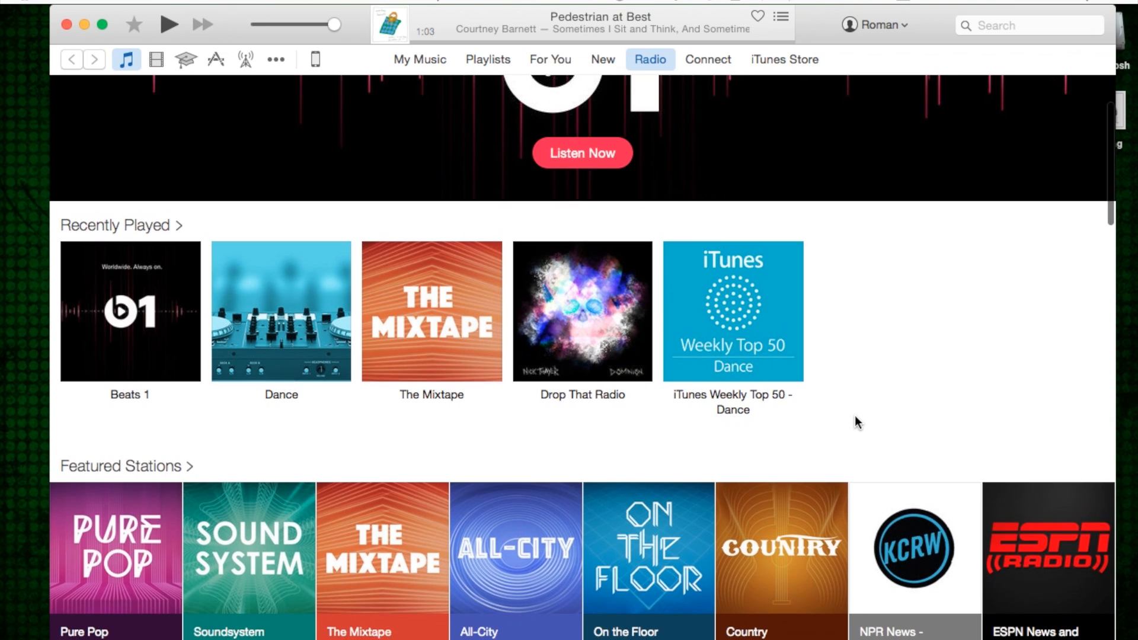
{"action": "scroll", "scroll_direction": "down", "scroll_amount": 3}
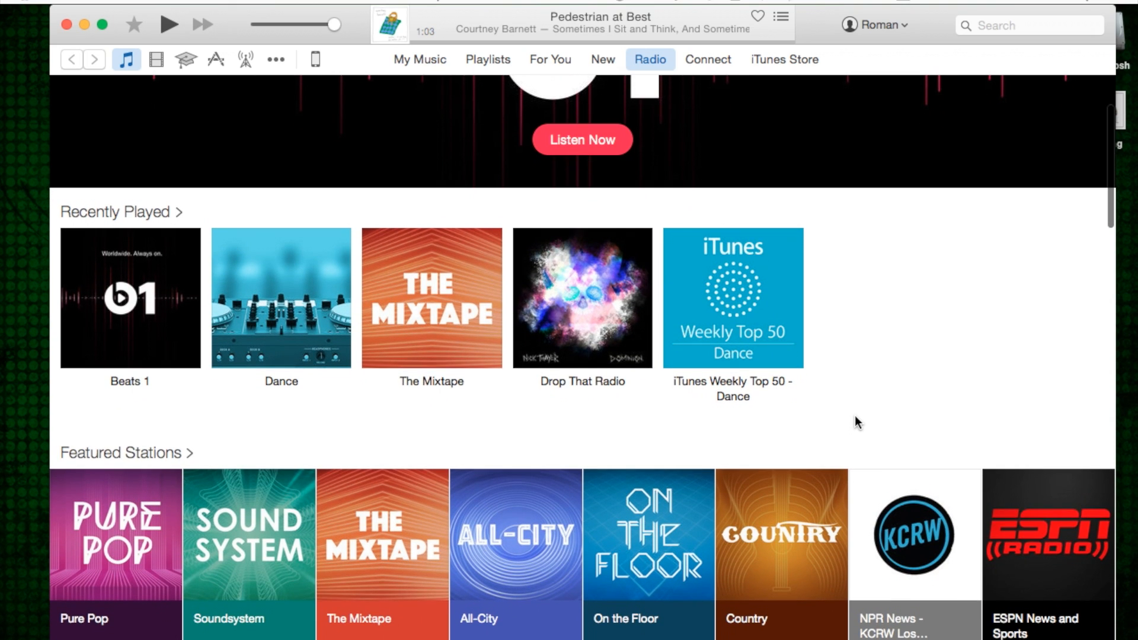
{"action": "scroll", "scroll_direction": "down", "scroll_amount": 3}
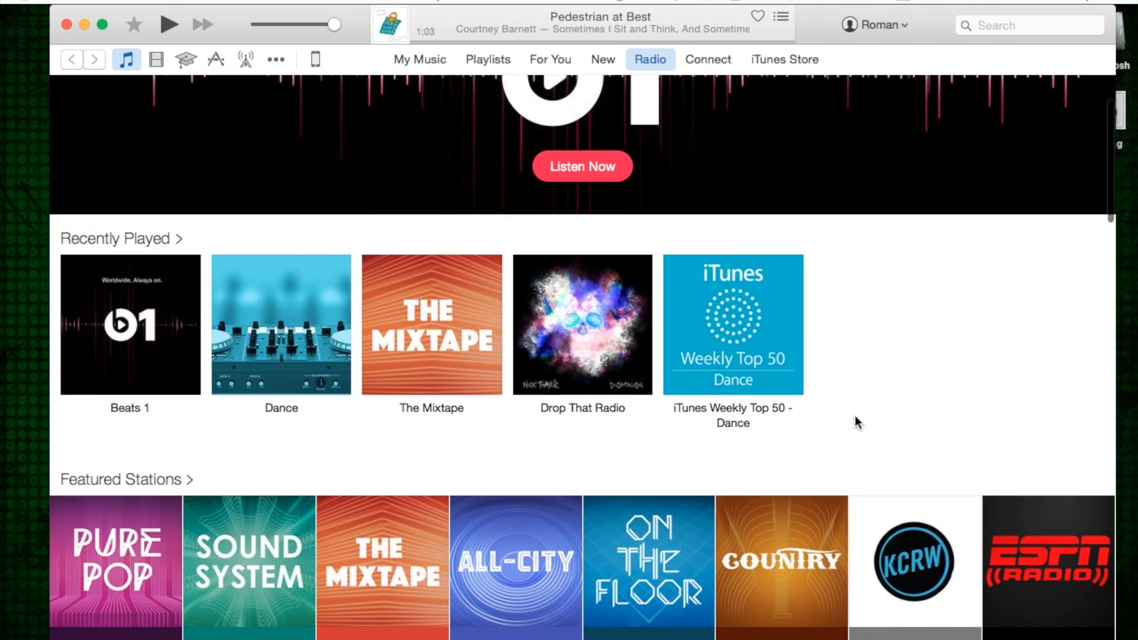
{"action": "scroll", "scroll_direction": "down", "scroll_amount": 3}
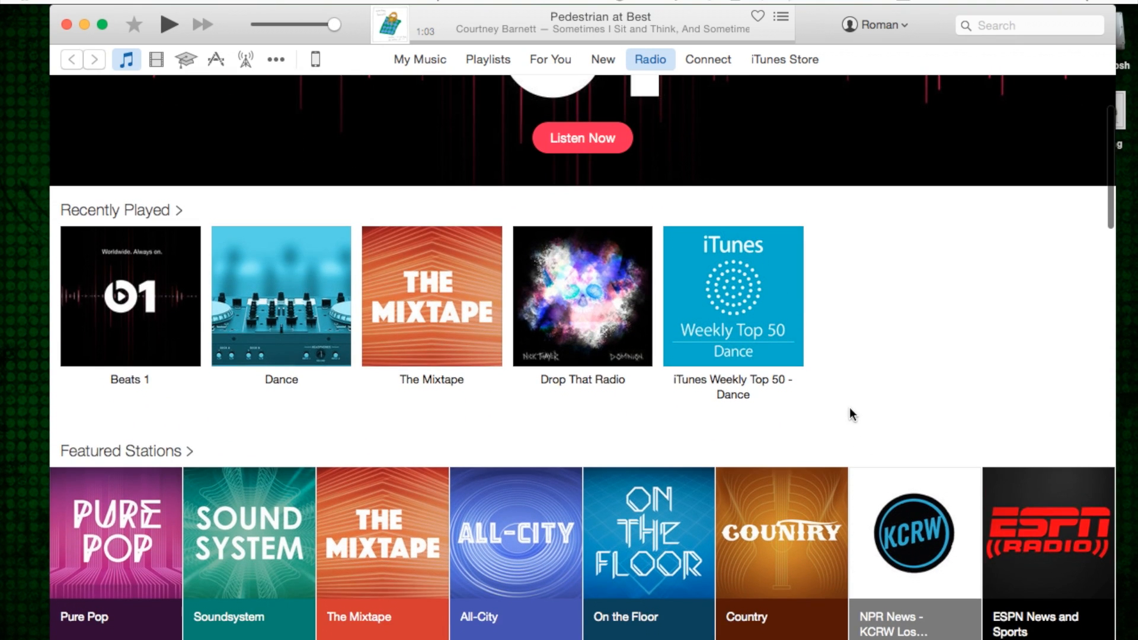
{"action": "scroll", "scroll_direction": "down", "scroll_amount": 3}
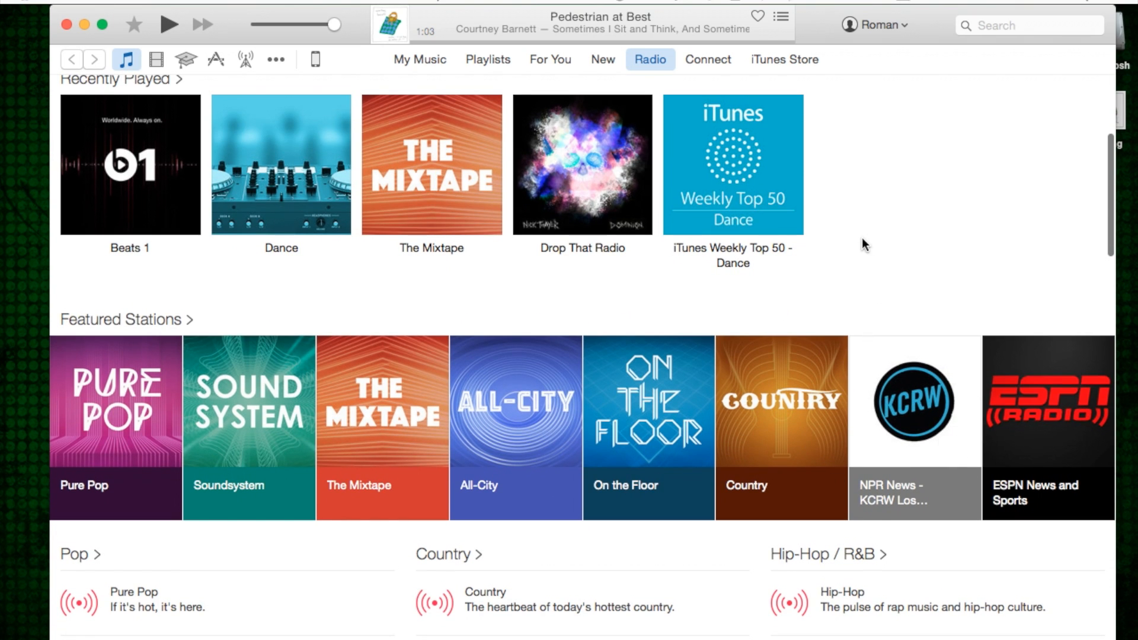
{"action": "scroll", "scroll_direction": "down", "scroll_amount": 3}
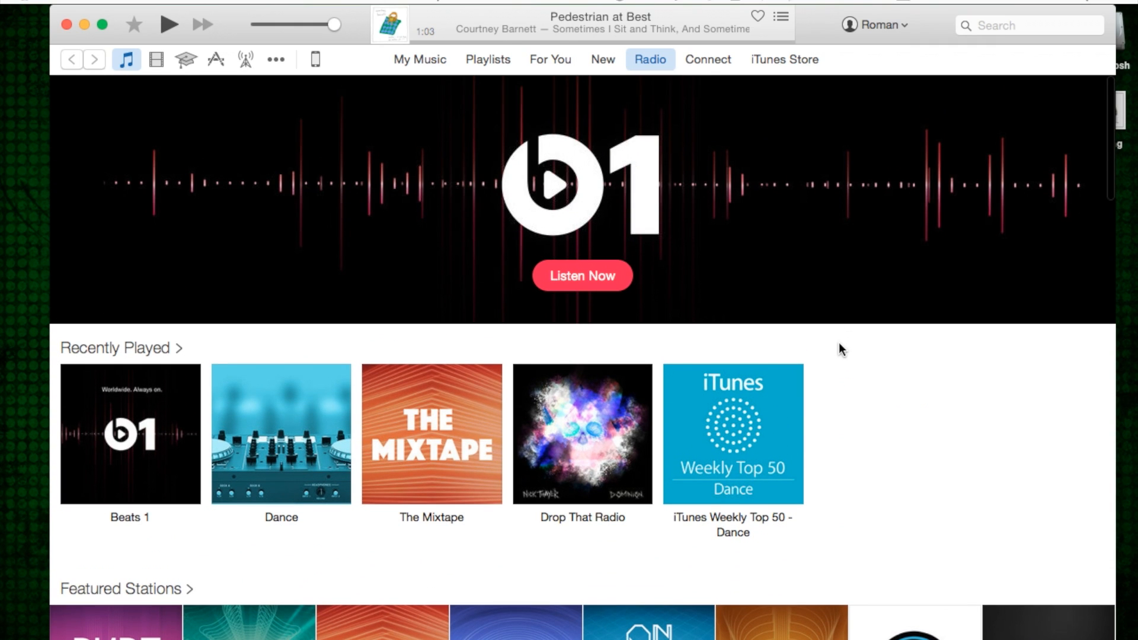
{"action": "mouse_move", "coordinate": [883, 353]}
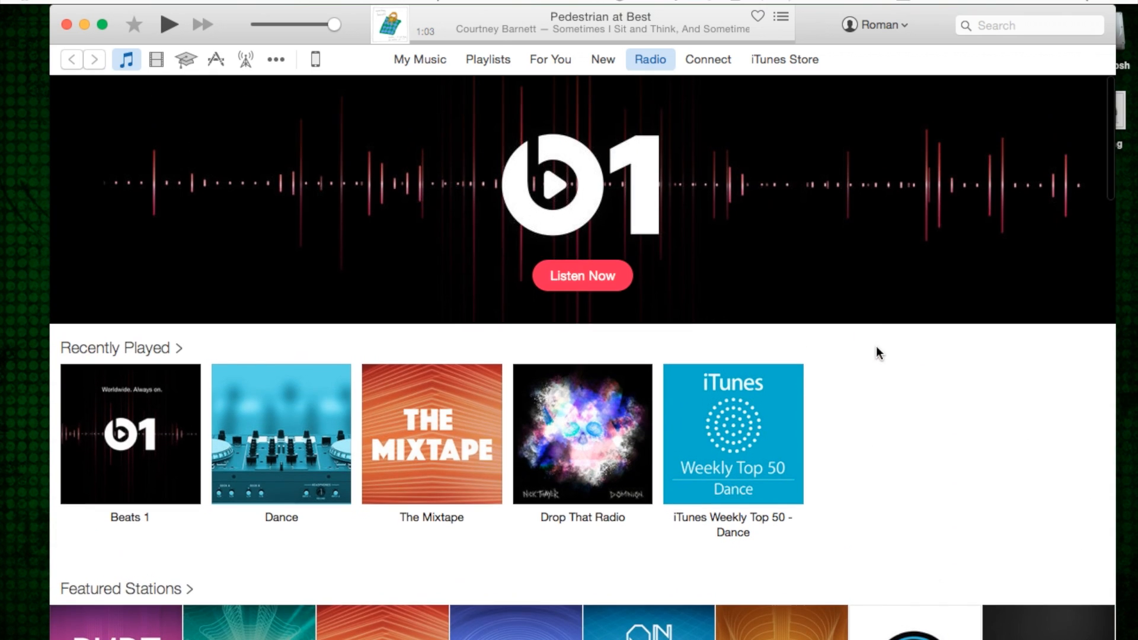
{"action": "mouse_move", "coordinate": [718, 67]}
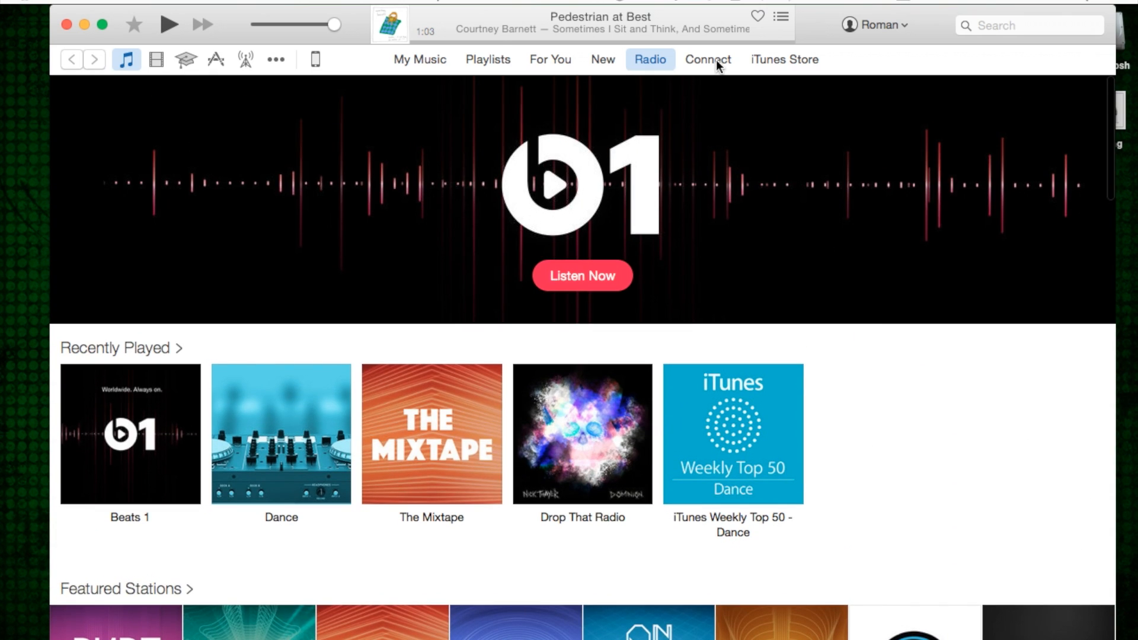
{"action": "left_click", "coordinate": [707, 60]}
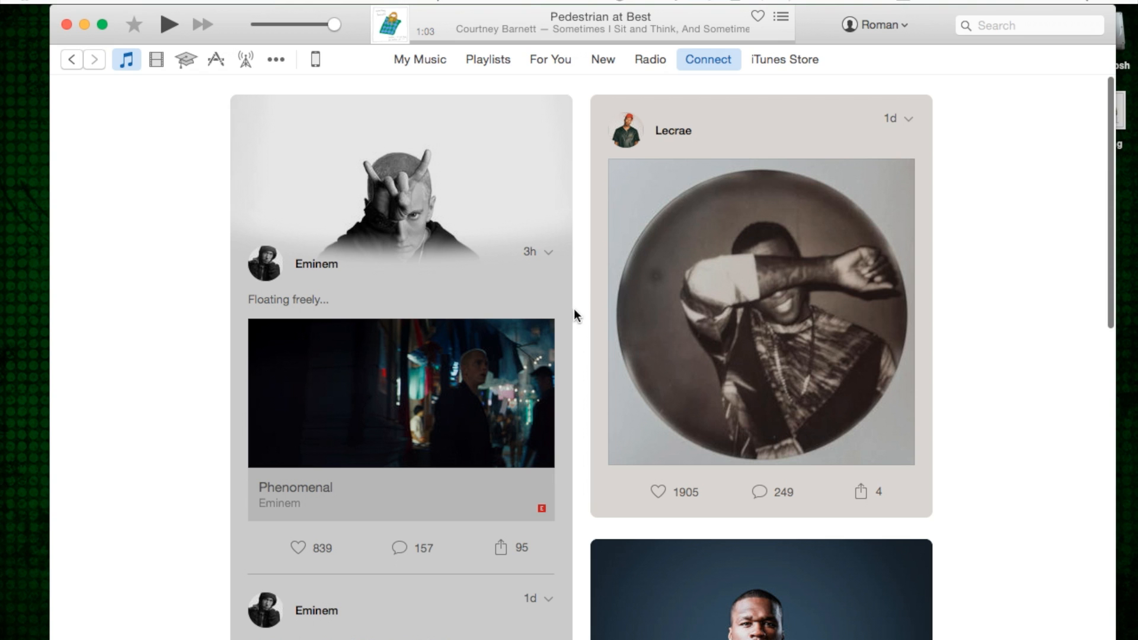
{"action": "mouse_move", "coordinate": [584, 279]}
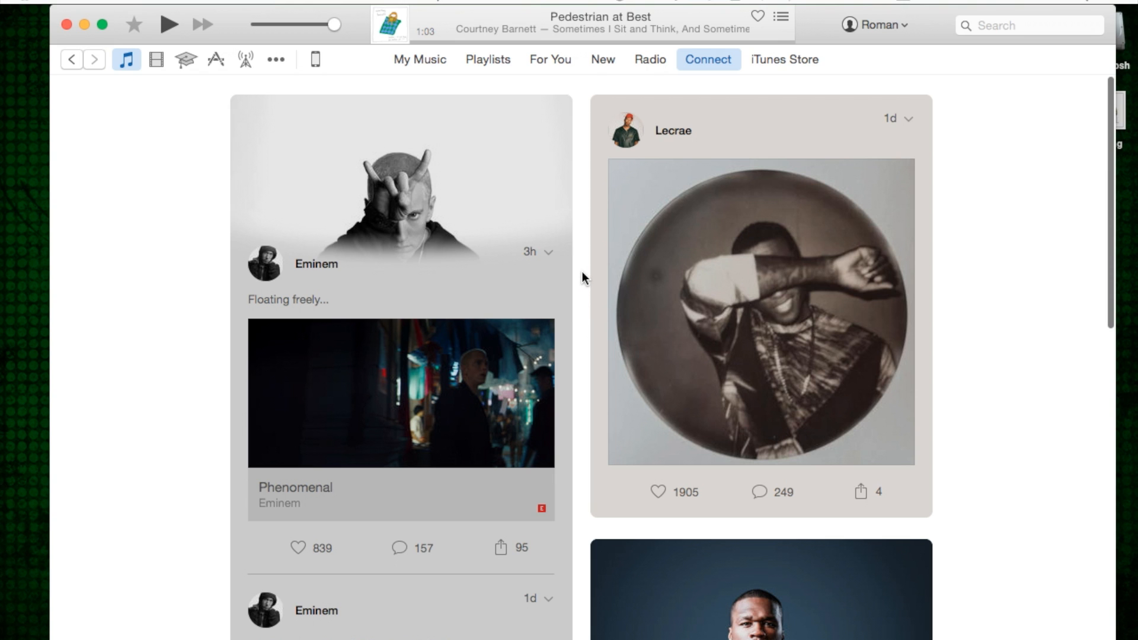
{"action": "scroll", "scroll_direction": "down", "scroll_amount": 3}
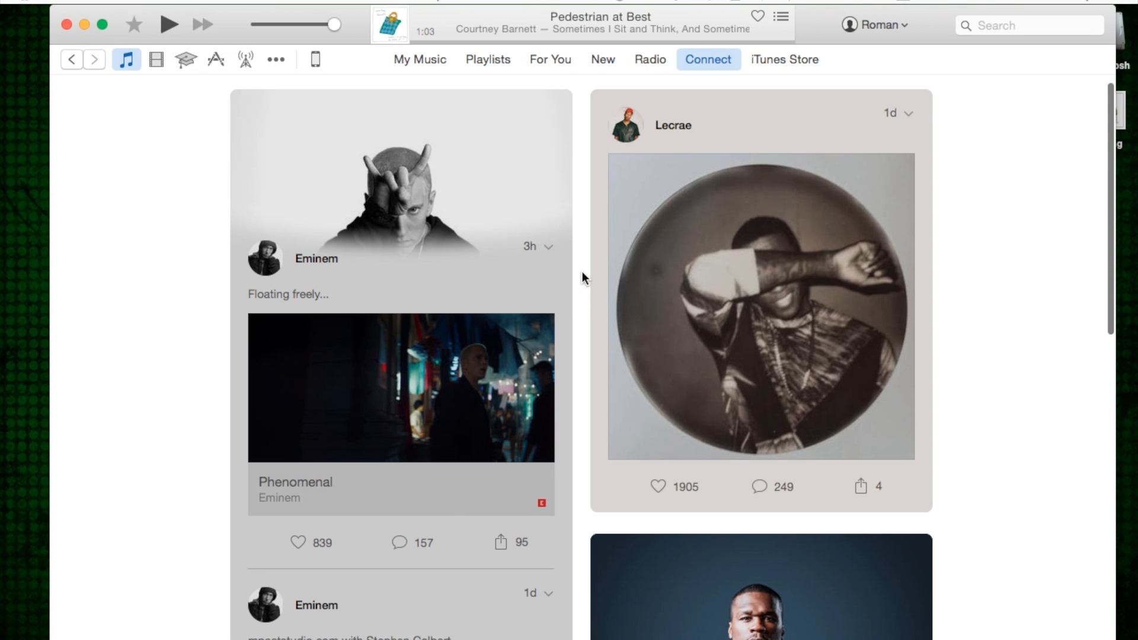
{"action": "scroll", "scroll_direction": "down", "scroll_amount": 3}
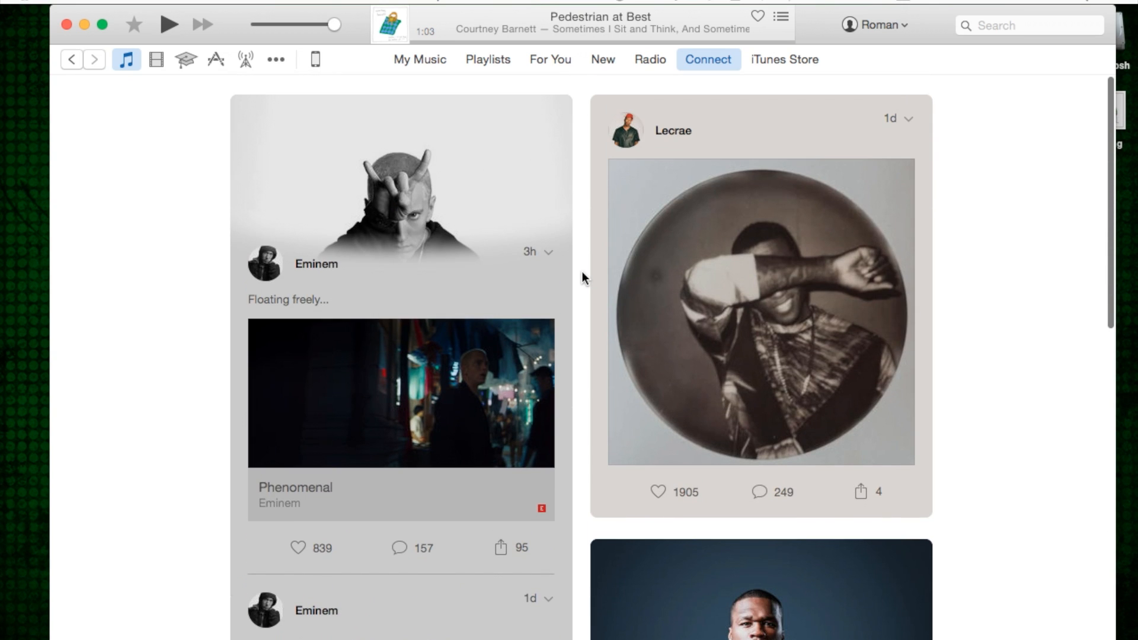
{"action": "mouse_move", "coordinate": [954, 166]}
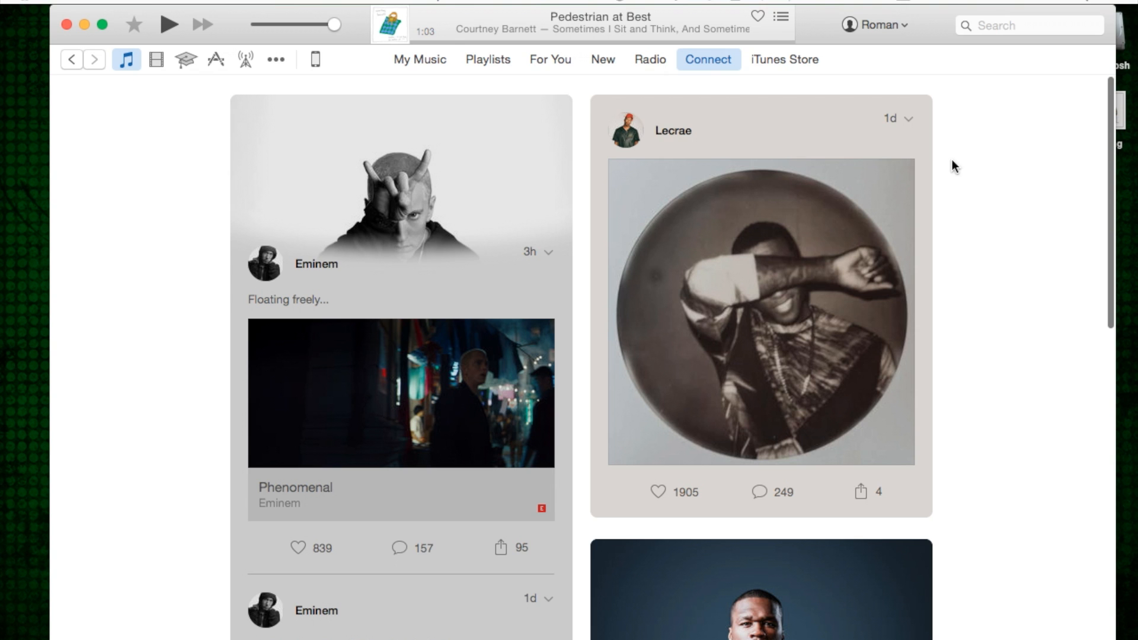
{"action": "scroll", "scroll_direction": "down", "scroll_amount": 3}
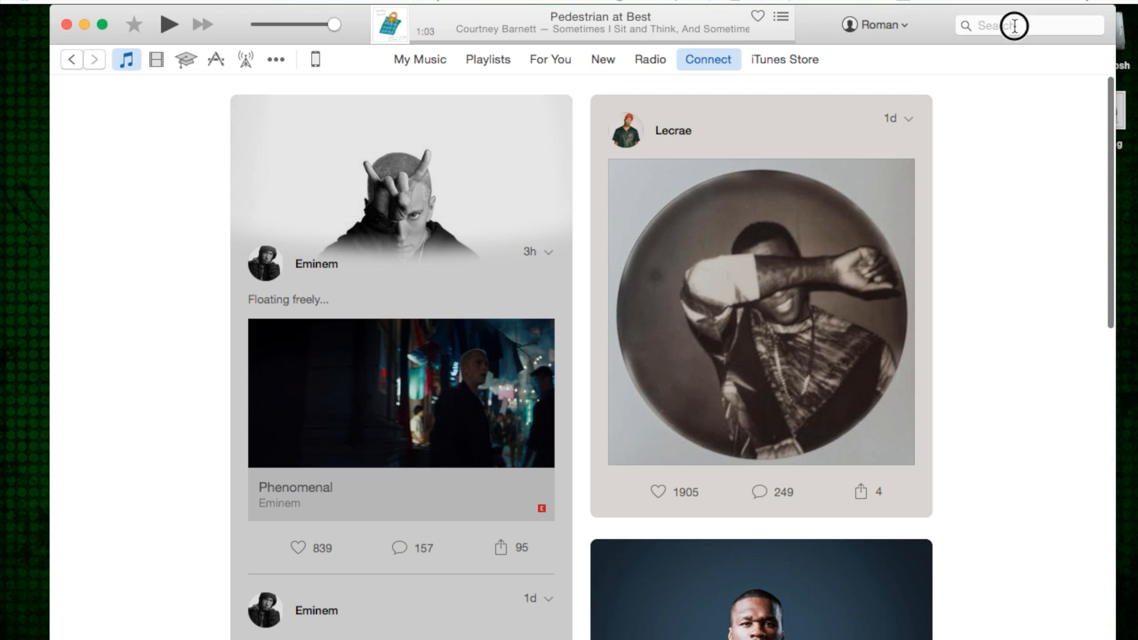
{"action": "left_click", "coordinate": [1016, 26]}
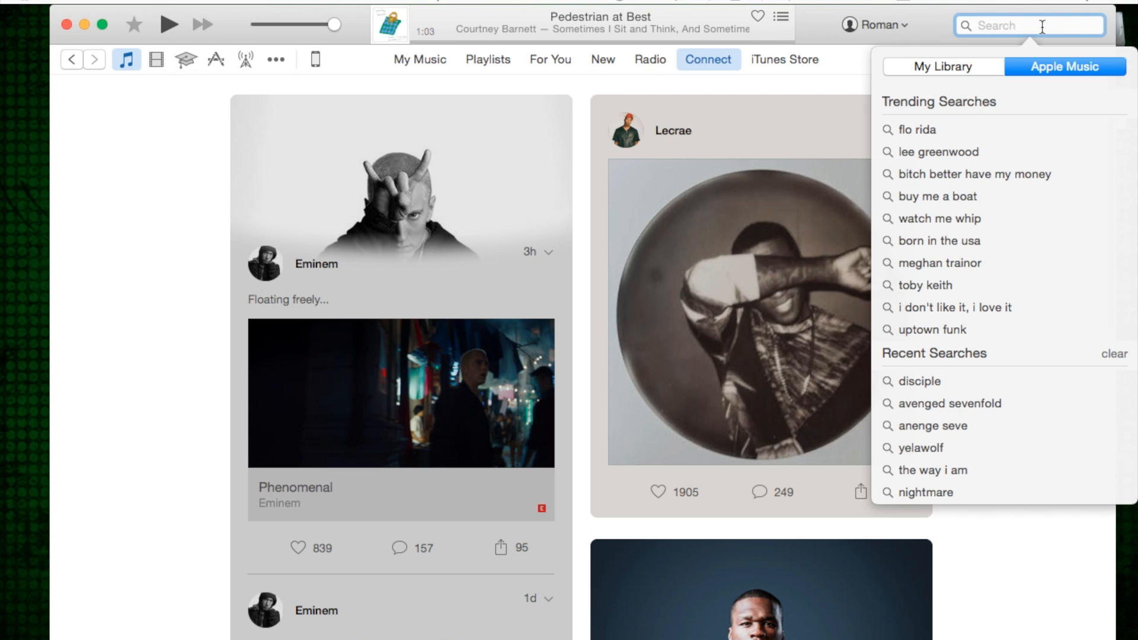
Search Apple Music for 'disciple' and scroll down to the Artists and Stations results.
{"action": "type", "text": "dis"}
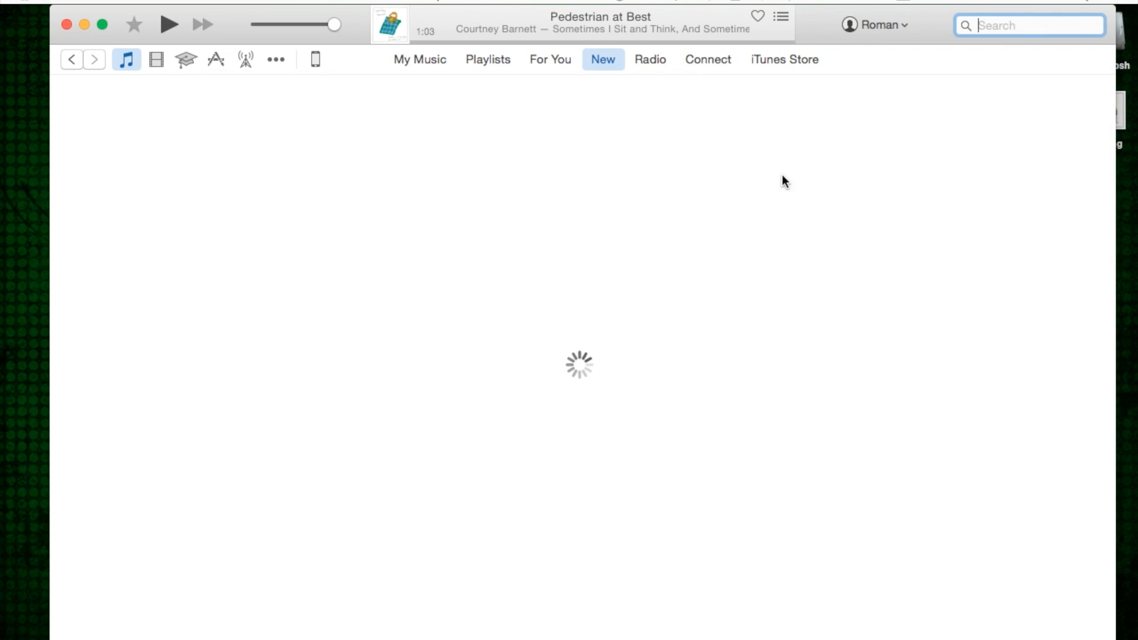
{"action": "type", "text": "disciple"}
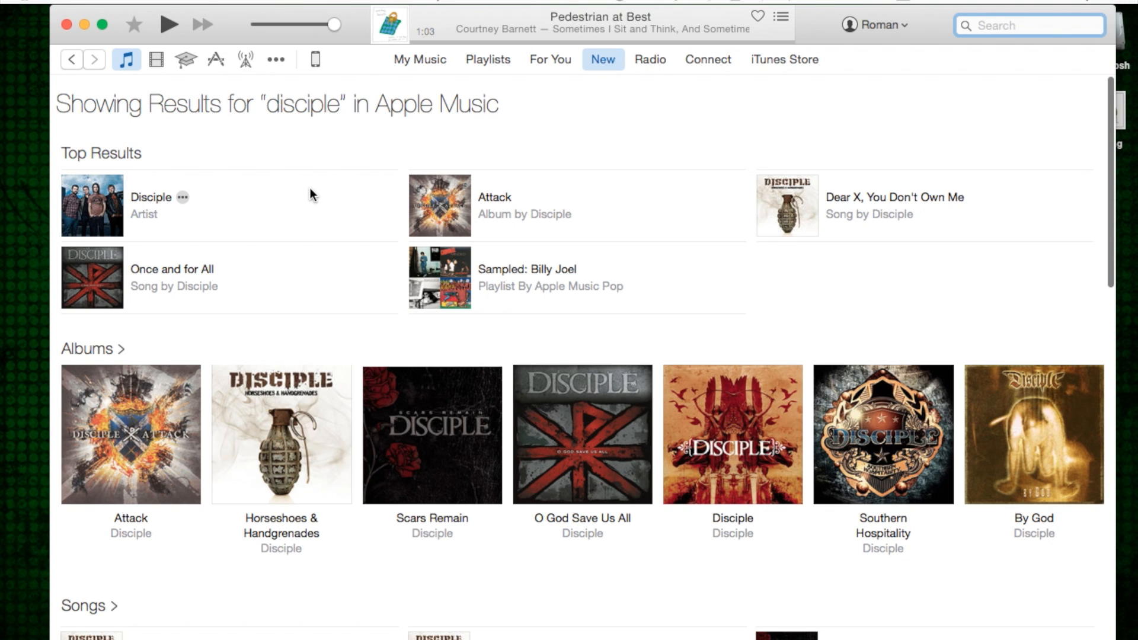
{"action": "scroll", "scroll_direction": "down", "scroll_amount": 3}
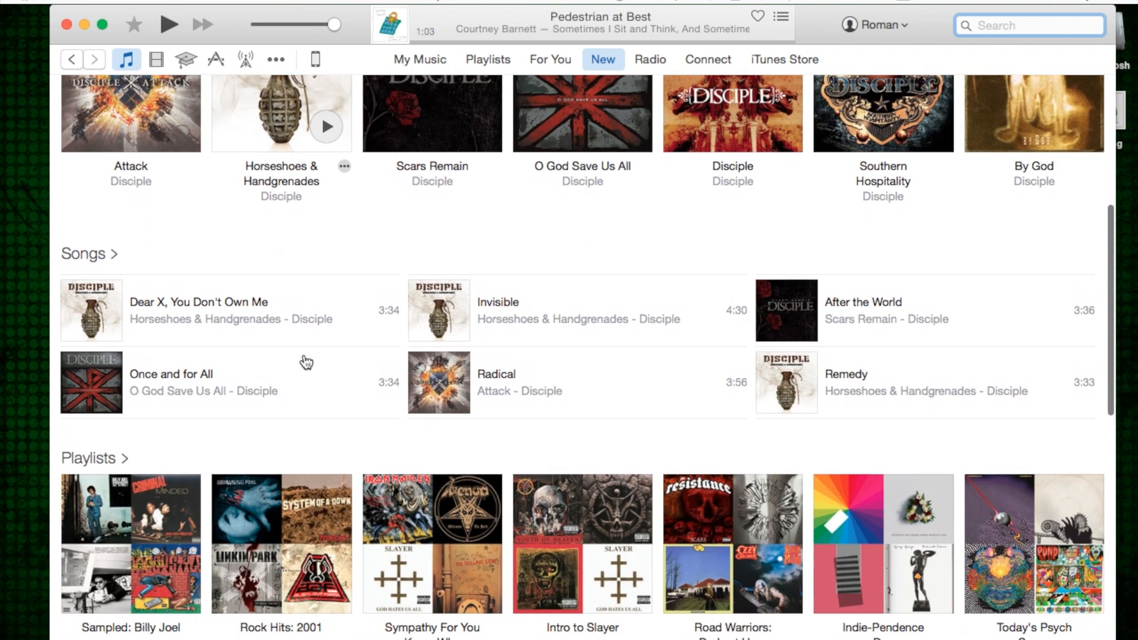
{"action": "scroll", "scroll_direction": "down", "scroll_amount": 3}
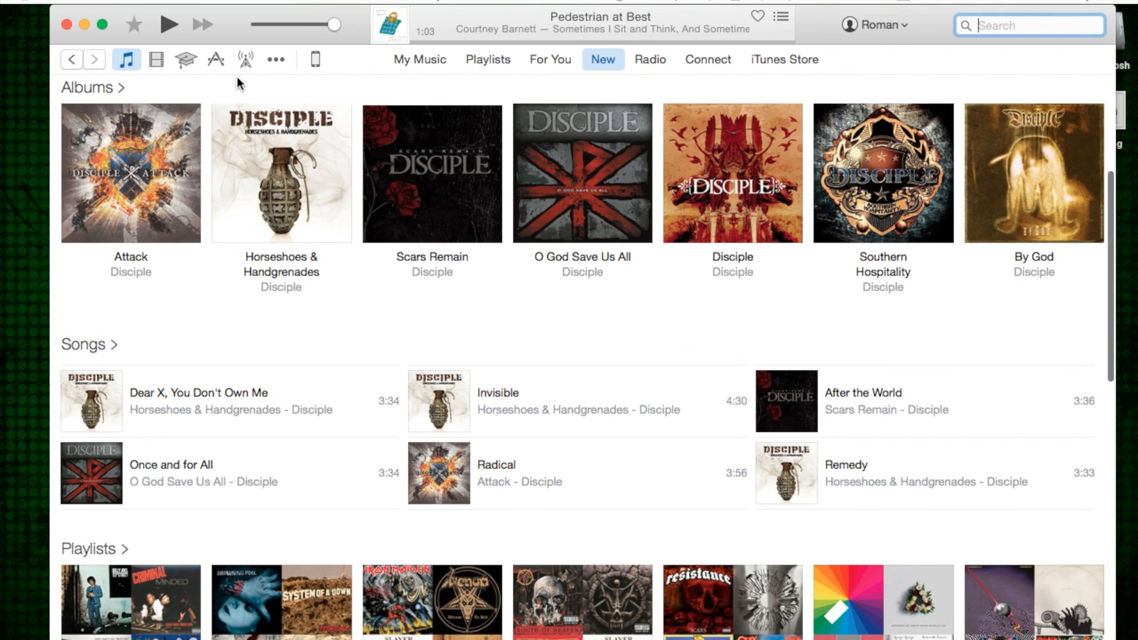
{"action": "scroll", "scroll_direction": "down", "scroll_amount": 3}
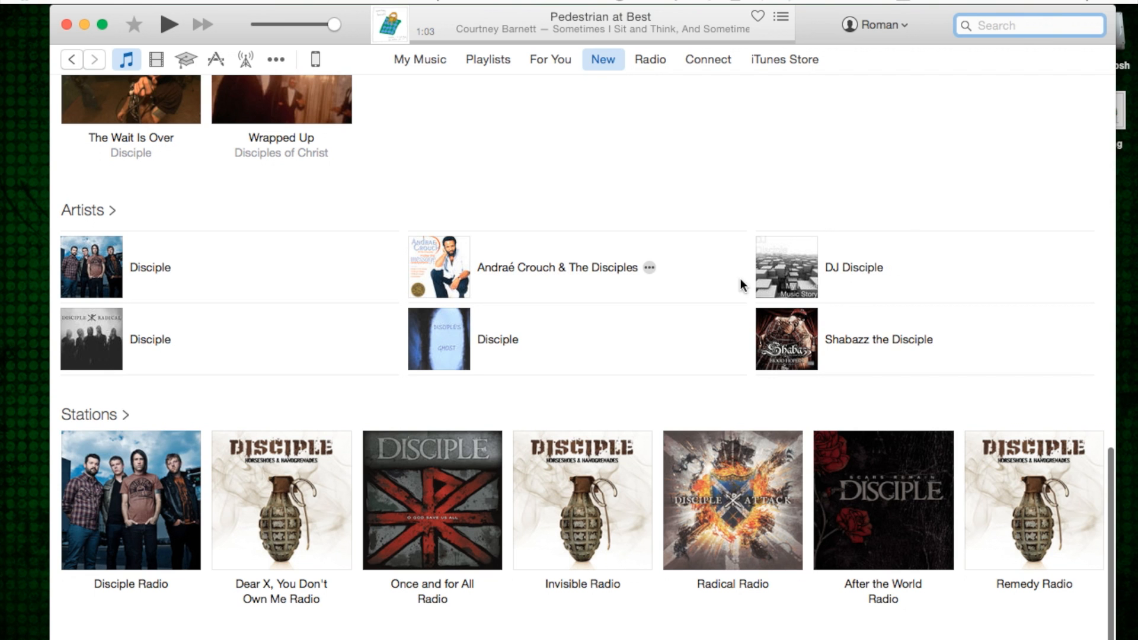
{"action": "mouse_move", "coordinate": [152, 339]}
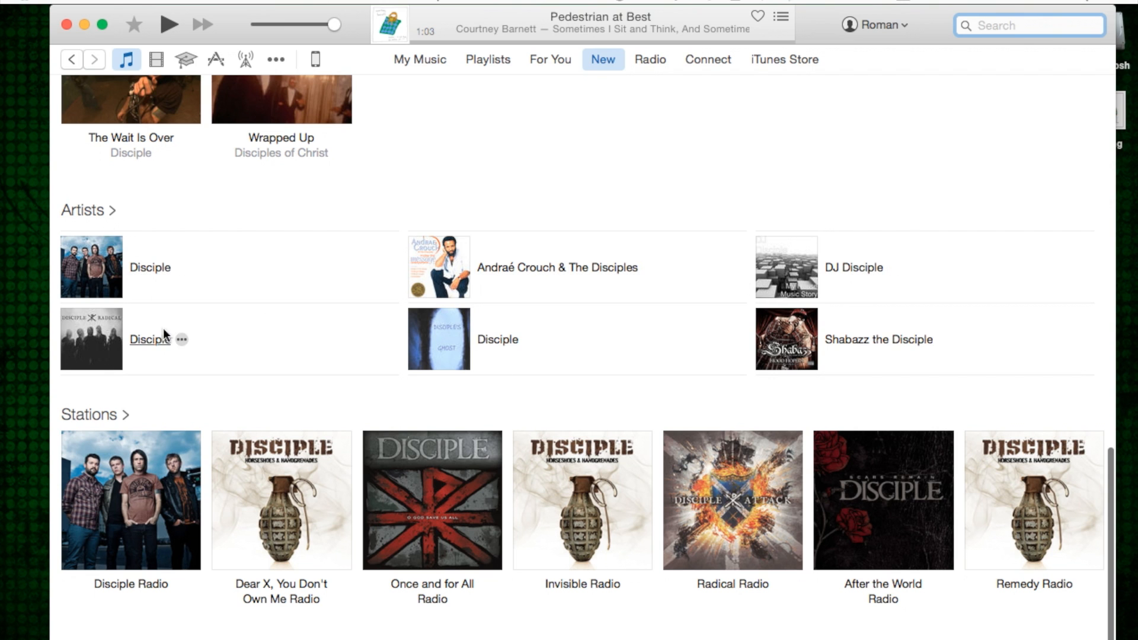
Open the Disciple artist page and toggle Following off and back on.
{"action": "left_click", "coordinate": [149, 339]}
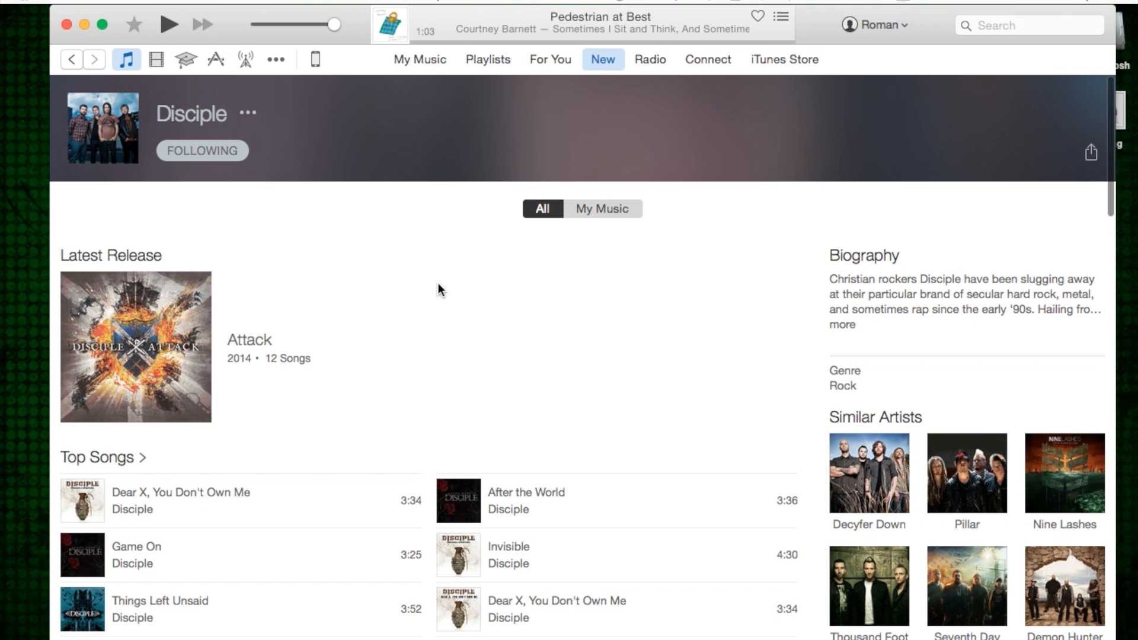
{"action": "left_click", "coordinate": [202, 151]}
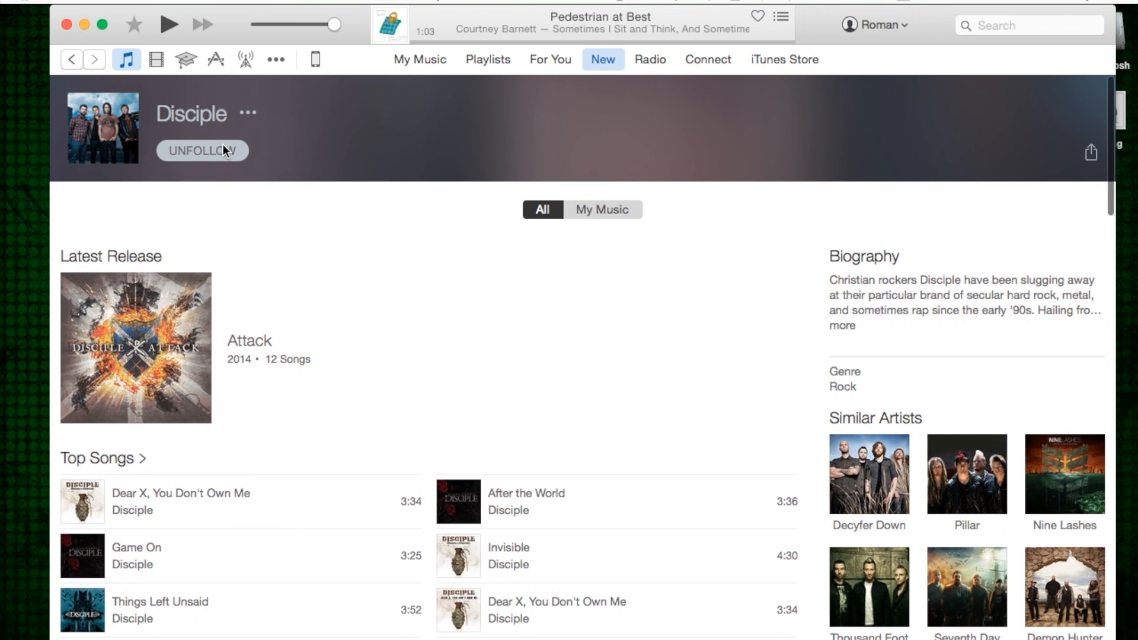
{"action": "left_click", "coordinate": [202, 151]}
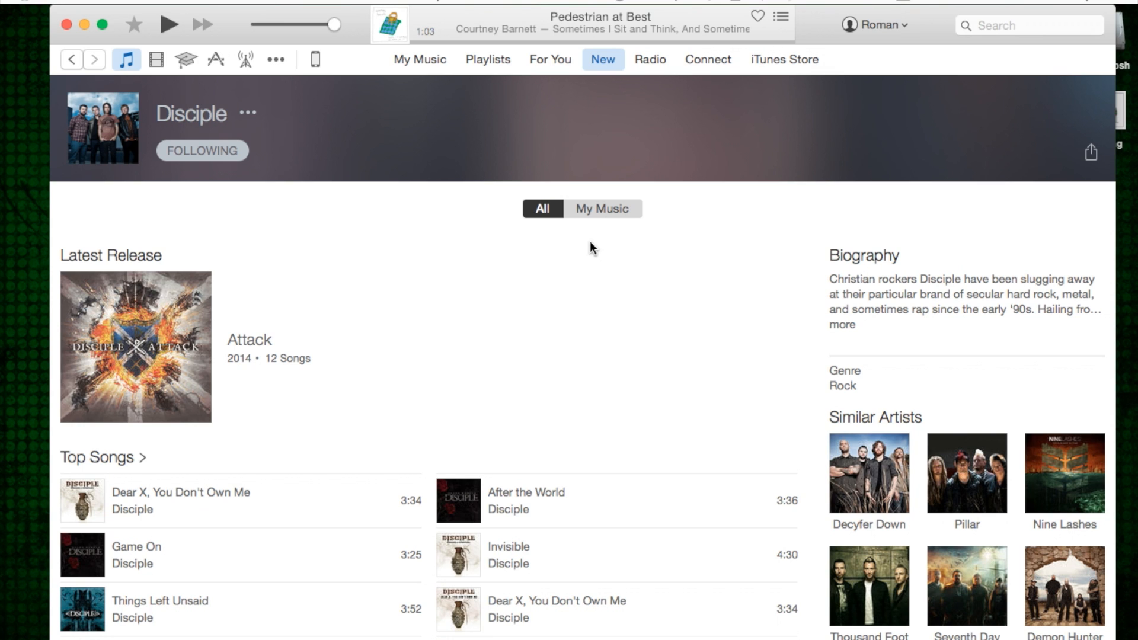
{"action": "mouse_move", "coordinate": [715, 67]}
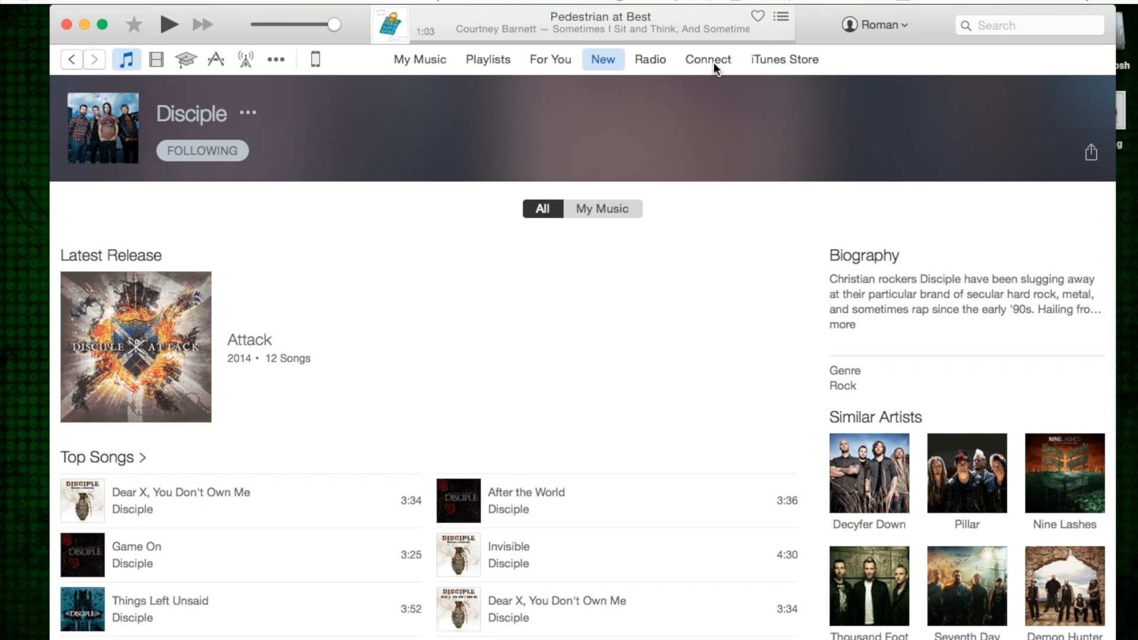
Scroll through the Connect feed posts from Eminem, Lecrae and 50 Cent.
{"action": "left_click", "coordinate": [707, 59]}
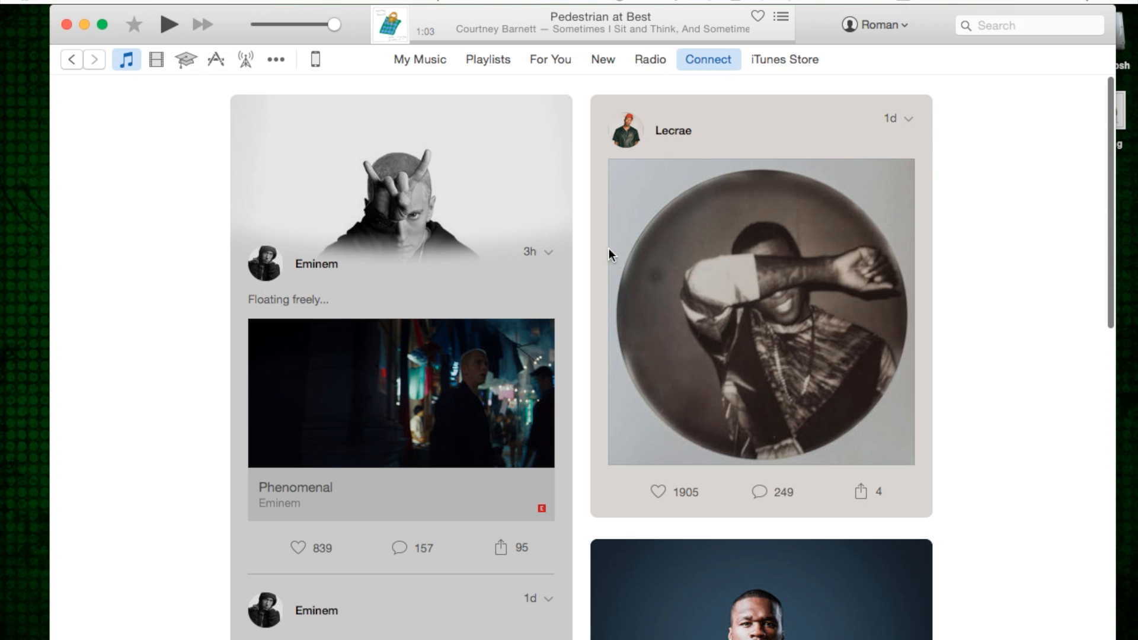
{"action": "scroll", "scroll_direction": "down", "scroll_amount": 3}
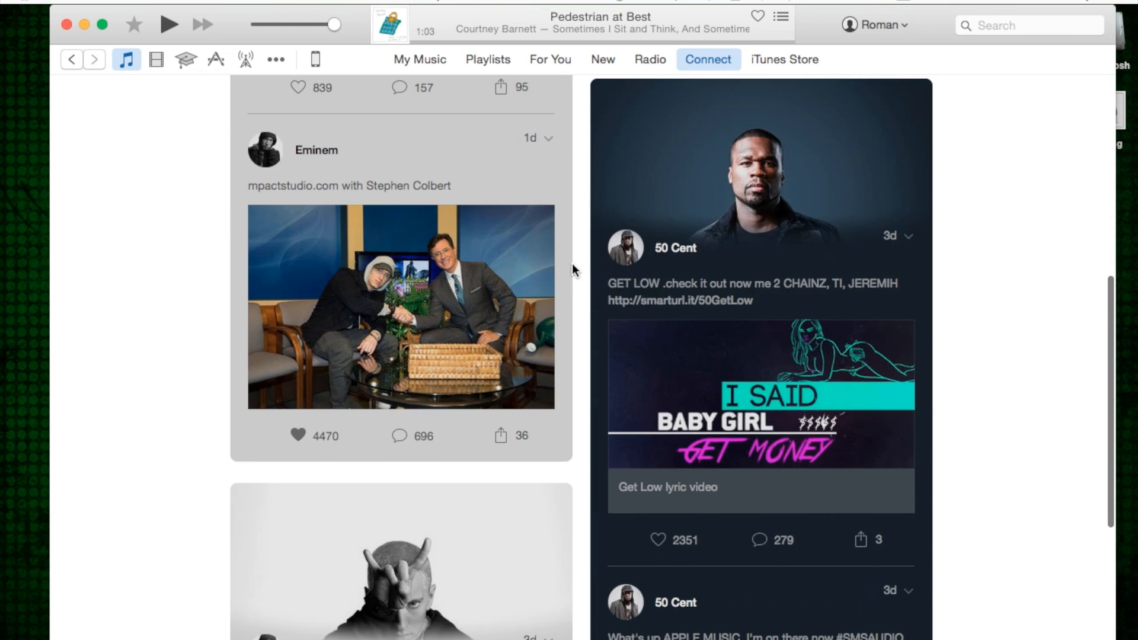
{"action": "scroll", "scroll_direction": "down", "scroll_amount": 3}
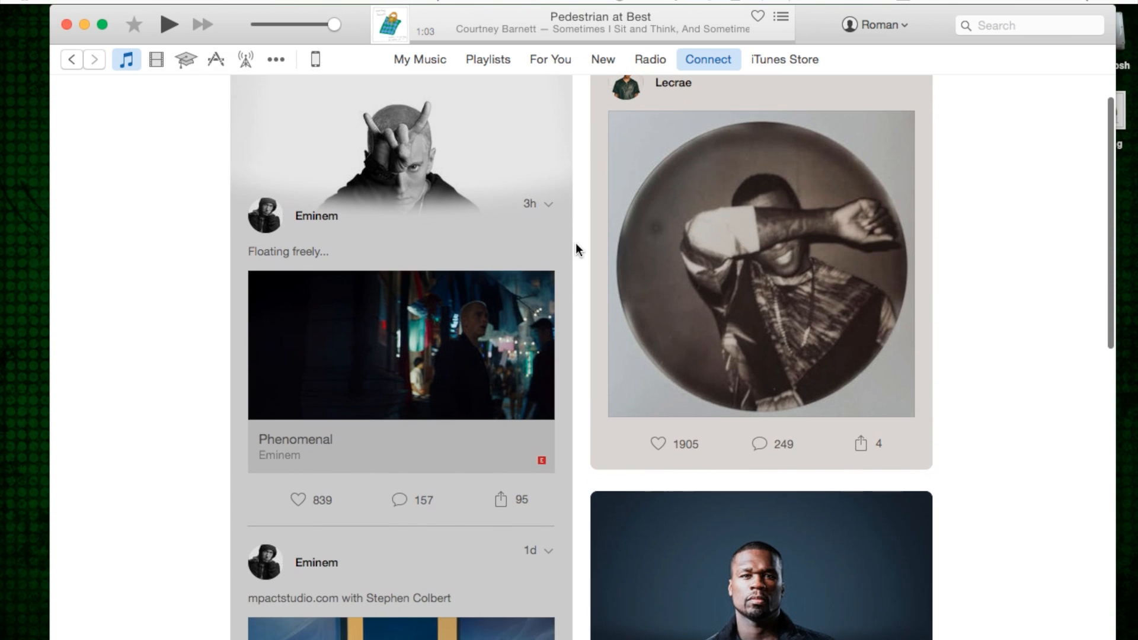
{"action": "mouse_move", "coordinate": [345, 457]}
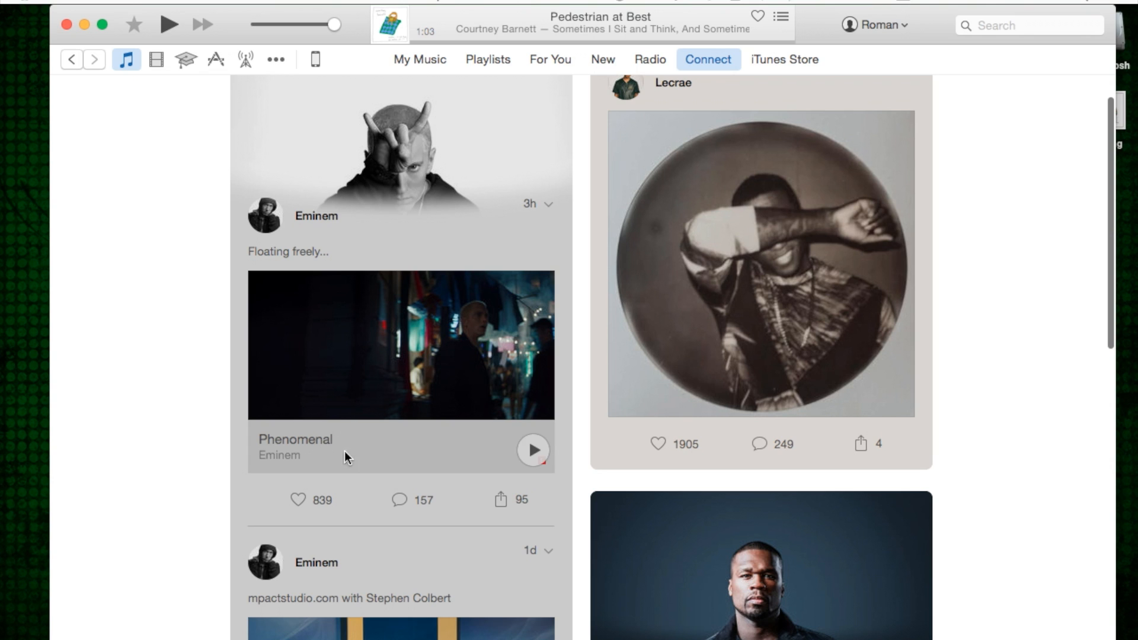
{"action": "mouse_move", "coordinate": [501, 508]}
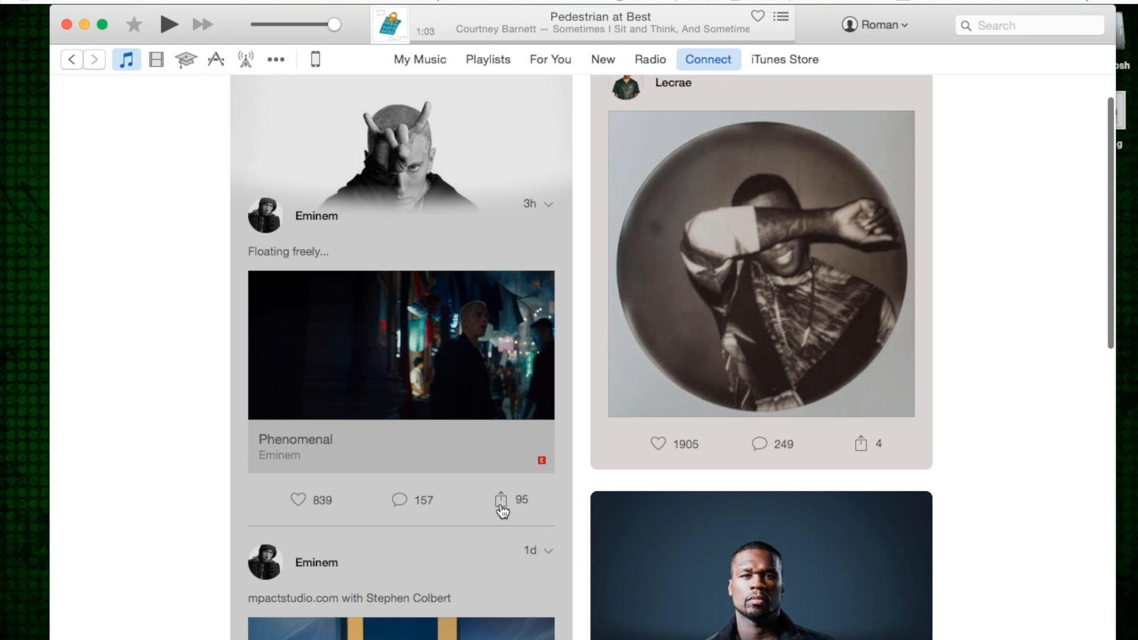
{"action": "scroll", "scroll_direction": "down", "scroll_amount": 3}
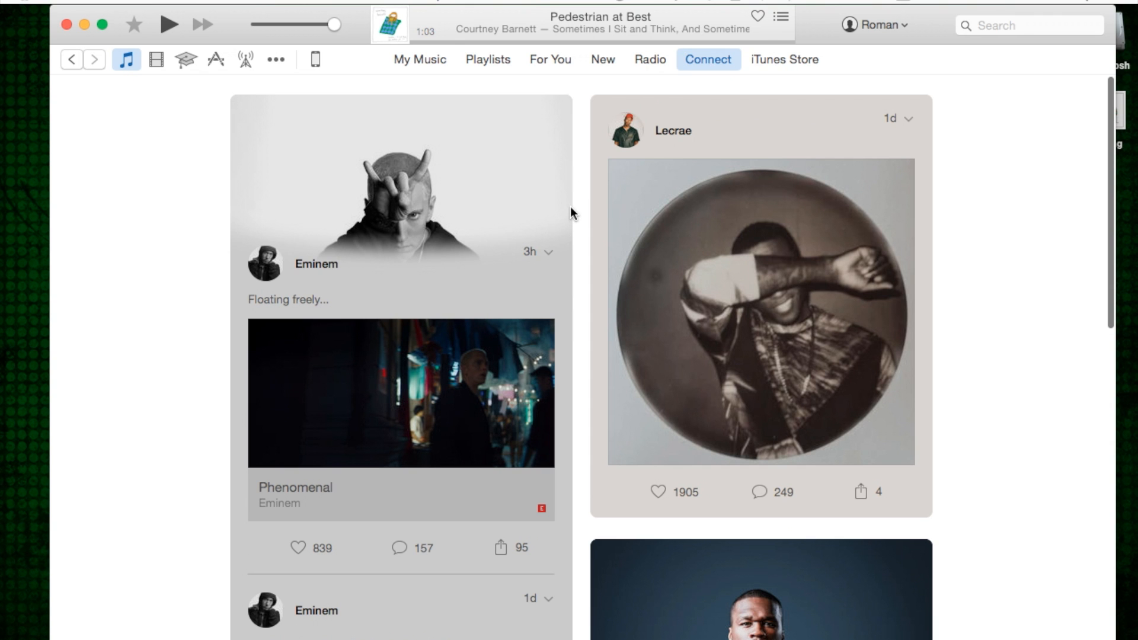
{"action": "scroll", "scroll_direction": "down", "scroll_amount": 3}
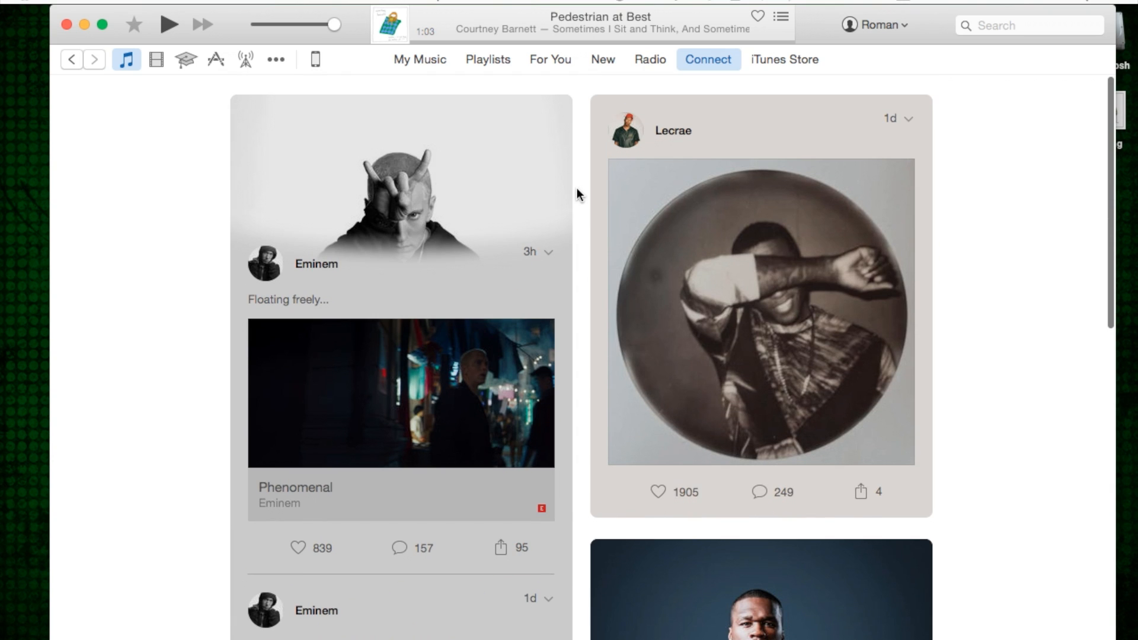
{"action": "mouse_move", "coordinate": [581, 174]}
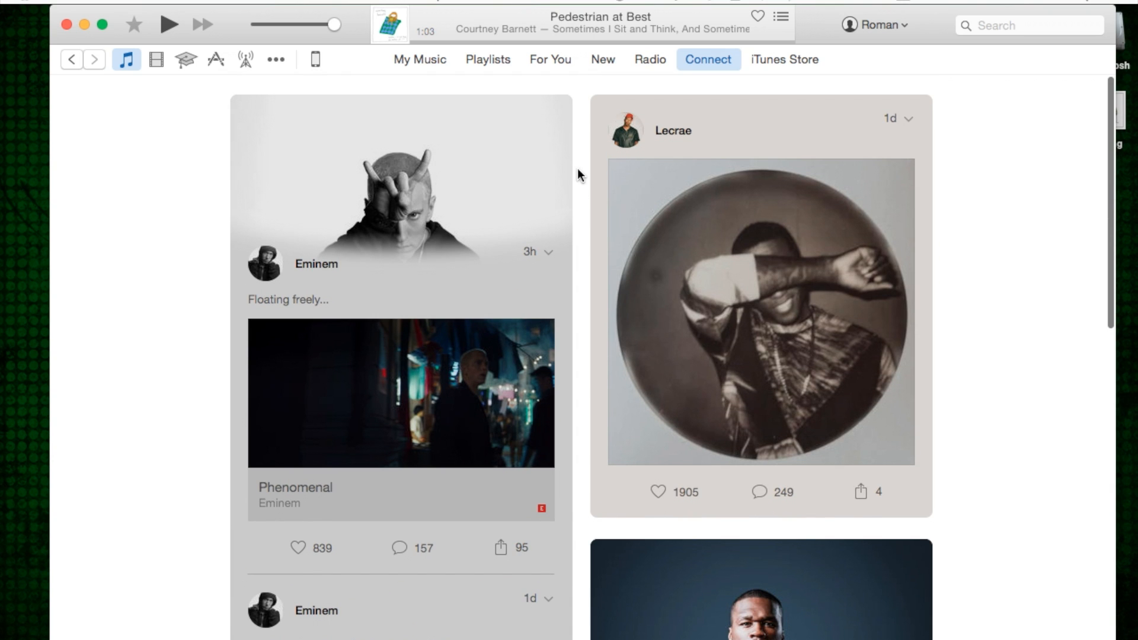
{"action": "mouse_move", "coordinate": [574, 182]}
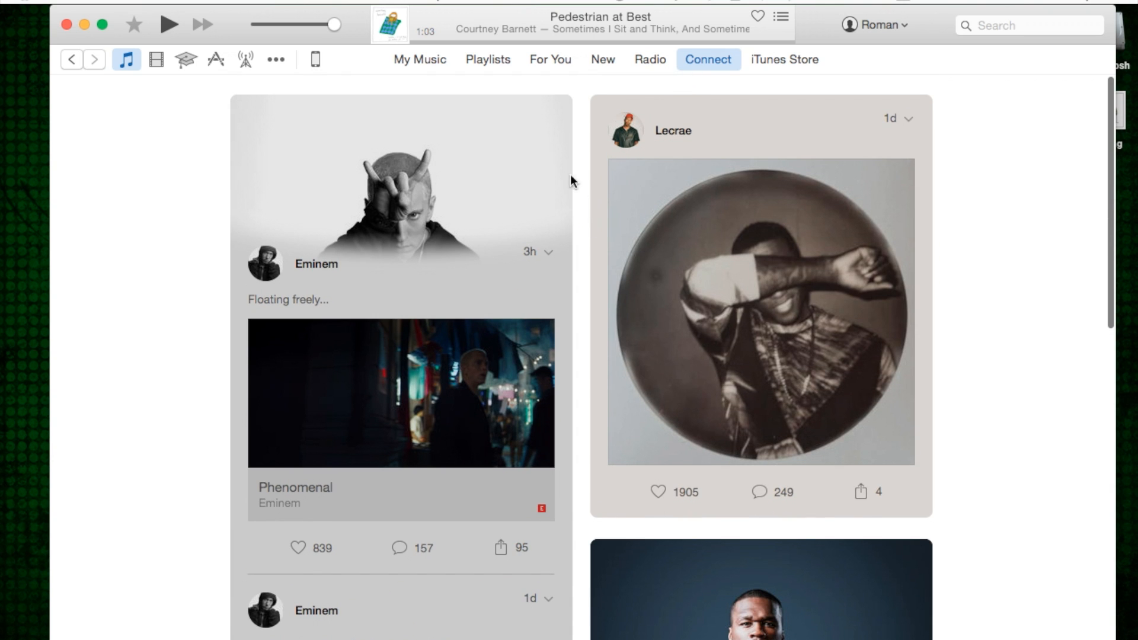
{"action": "left_click", "coordinate": [1028, 25]}
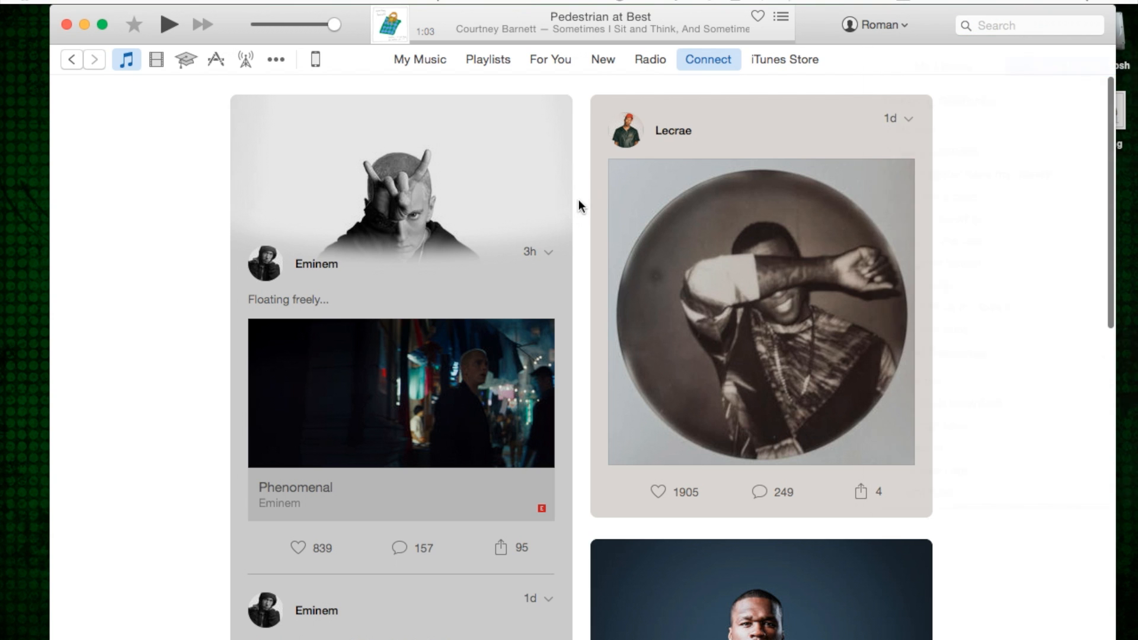
{"action": "scroll", "scroll_direction": "down", "scroll_amount": 3}
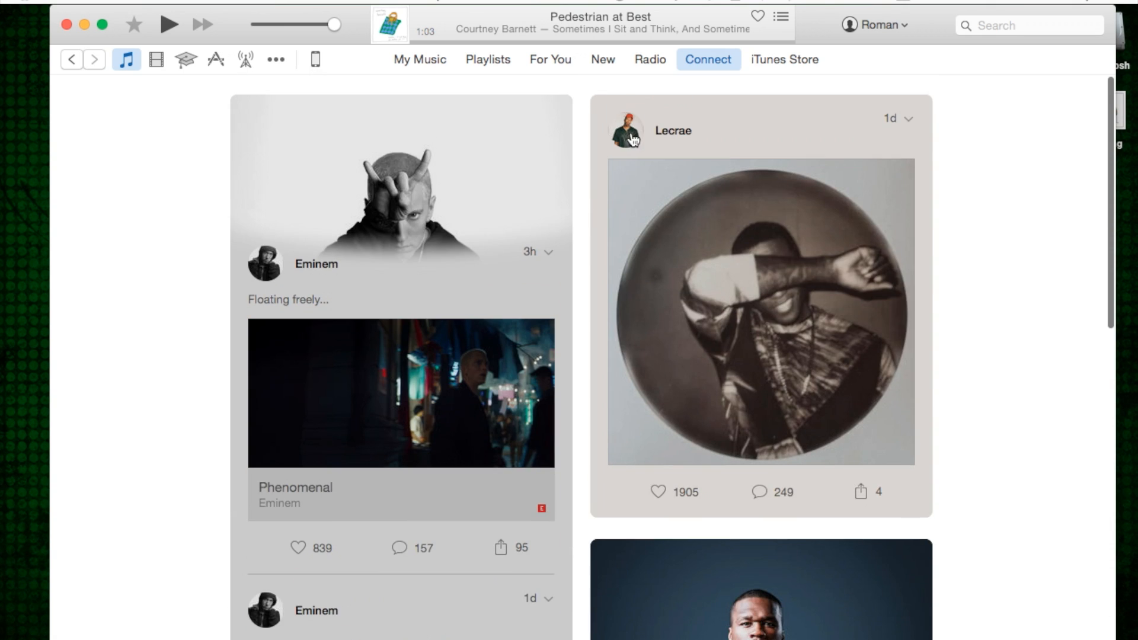
{"action": "mouse_move", "coordinate": [586, 153]}
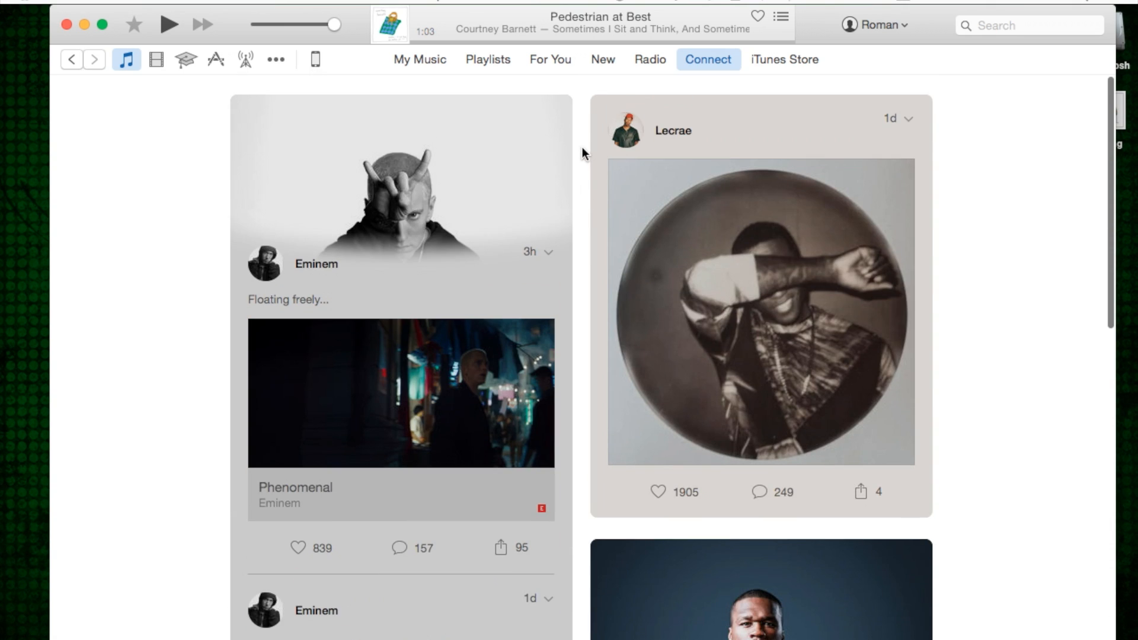
{"action": "mouse_move", "coordinate": [657, 100]}
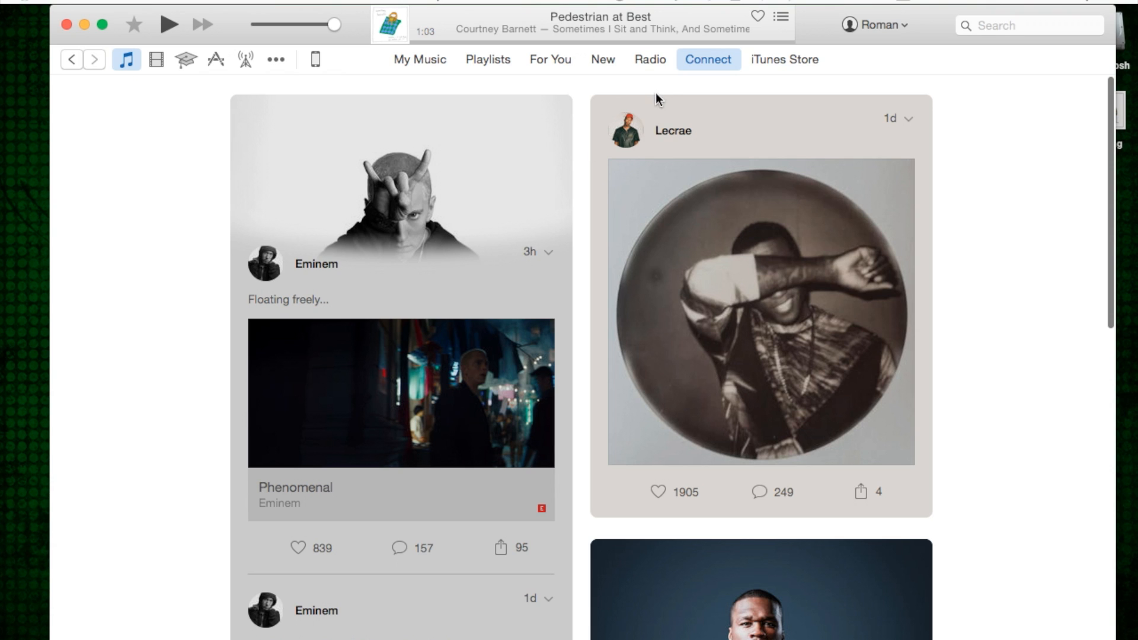
{"action": "mouse_move", "coordinate": [590, 211]}
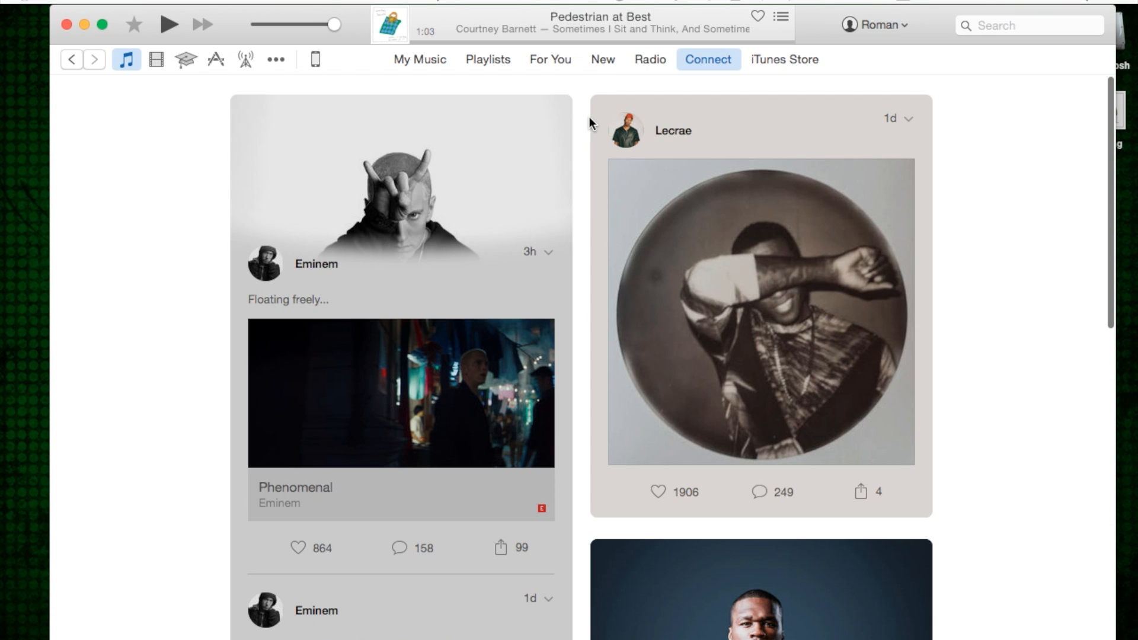
{"action": "mouse_move", "coordinate": [669, 121]}
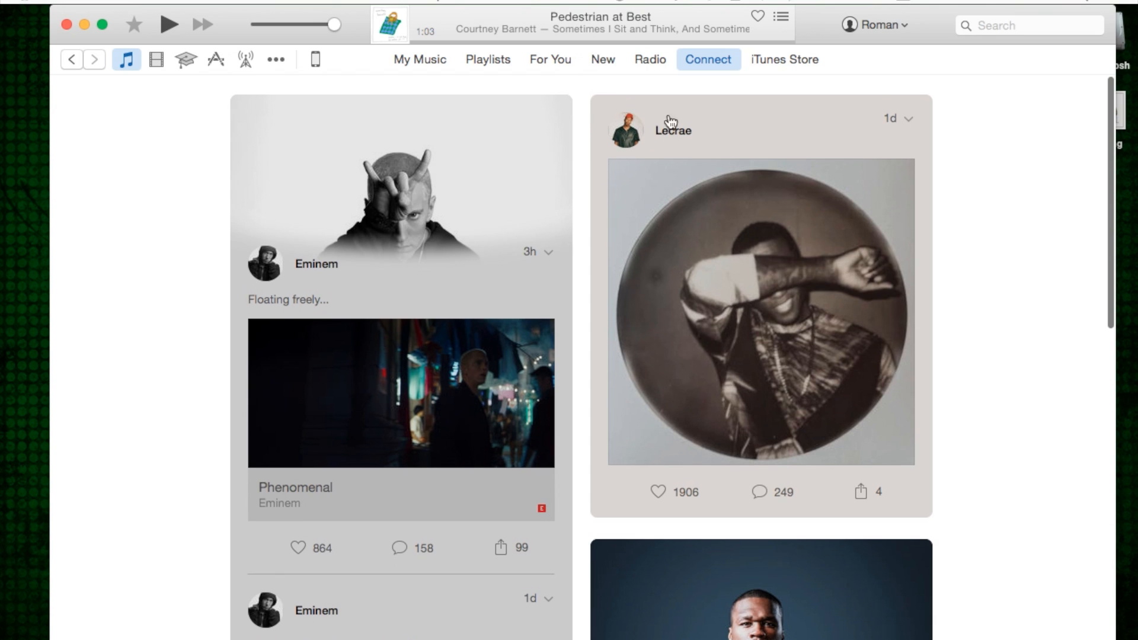
{"action": "mouse_move", "coordinate": [584, 129]}
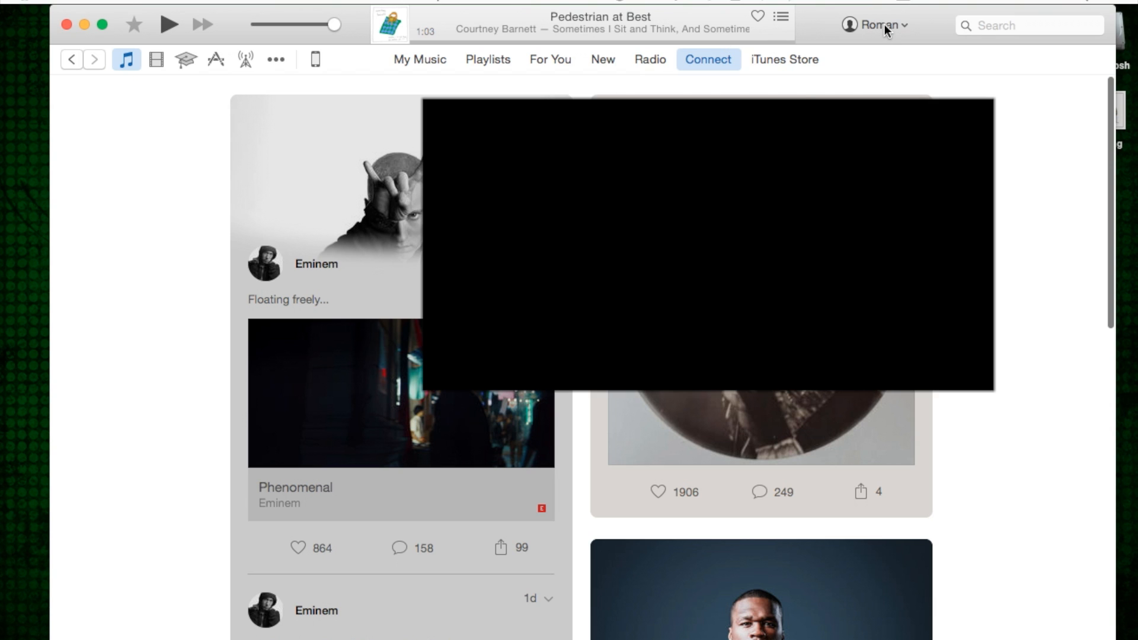
{"action": "mouse_move", "coordinate": [924, 31]}
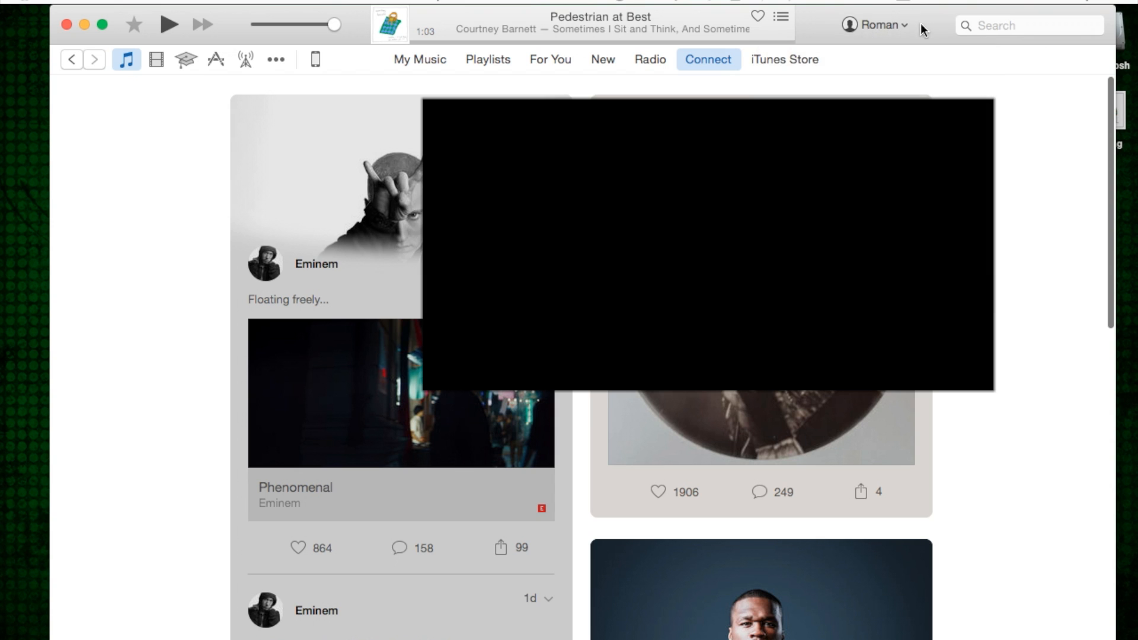
Open Account Info from the account menu and scroll to the Settings section.
{"action": "left_click", "coordinate": [875, 25]}
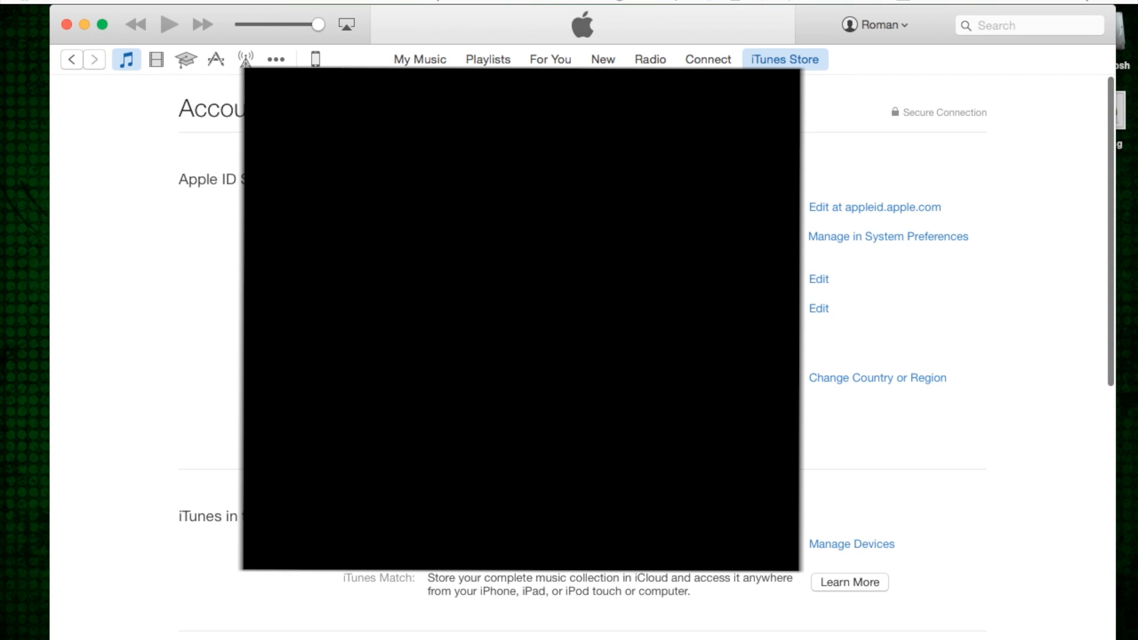
{"action": "scroll", "scroll_direction": "down", "scroll_amount": 3}
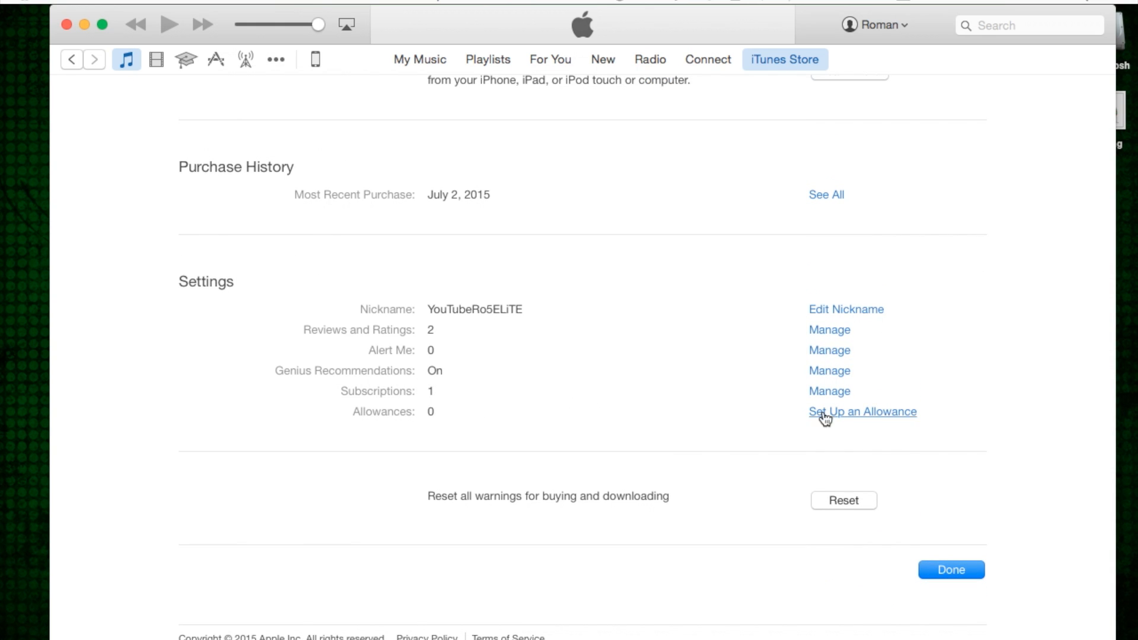
{"action": "left_click", "coordinate": [829, 391]}
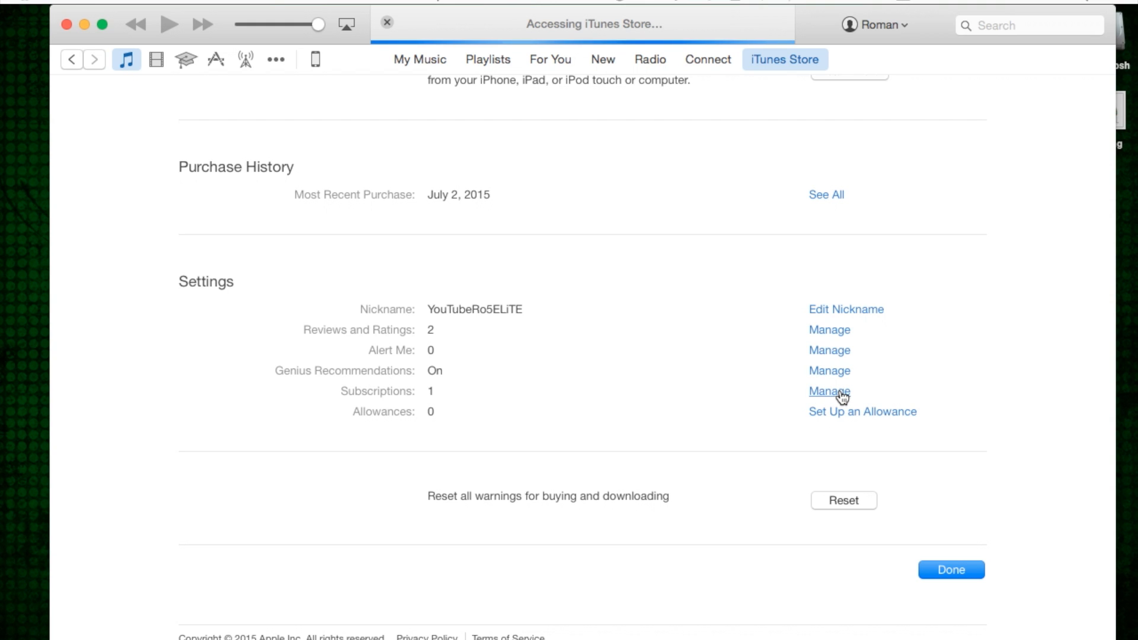
{"action": "left_click", "coordinate": [828, 392]}
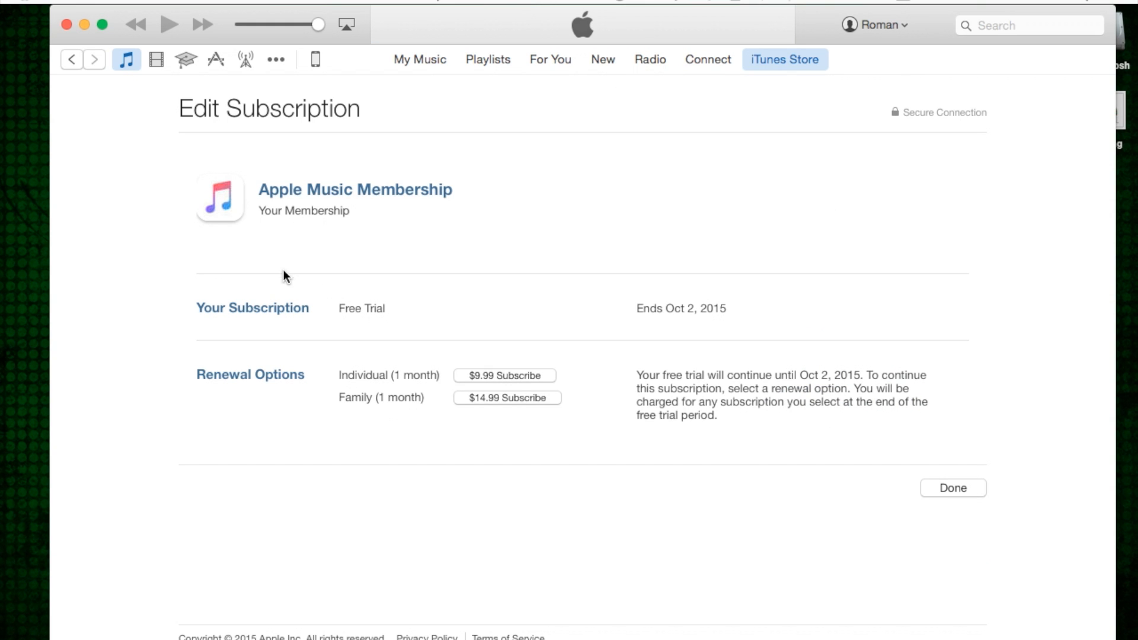
{"action": "mouse_move", "coordinate": [604, 326]}
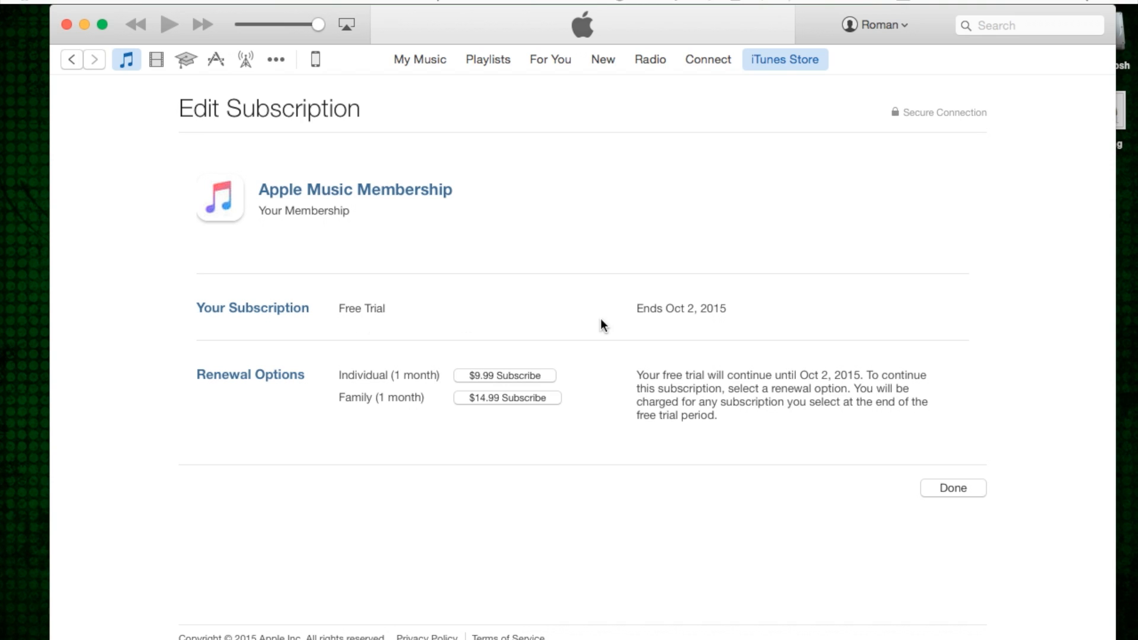
{"action": "mouse_move", "coordinate": [384, 404]}
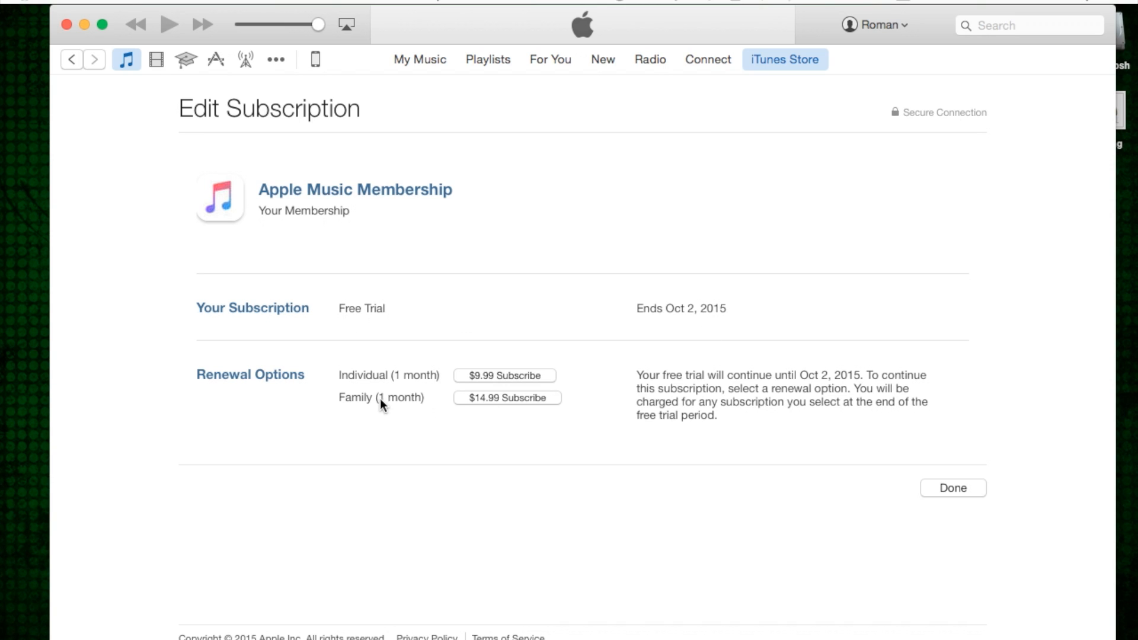
{"action": "mouse_move", "coordinate": [363, 384]}
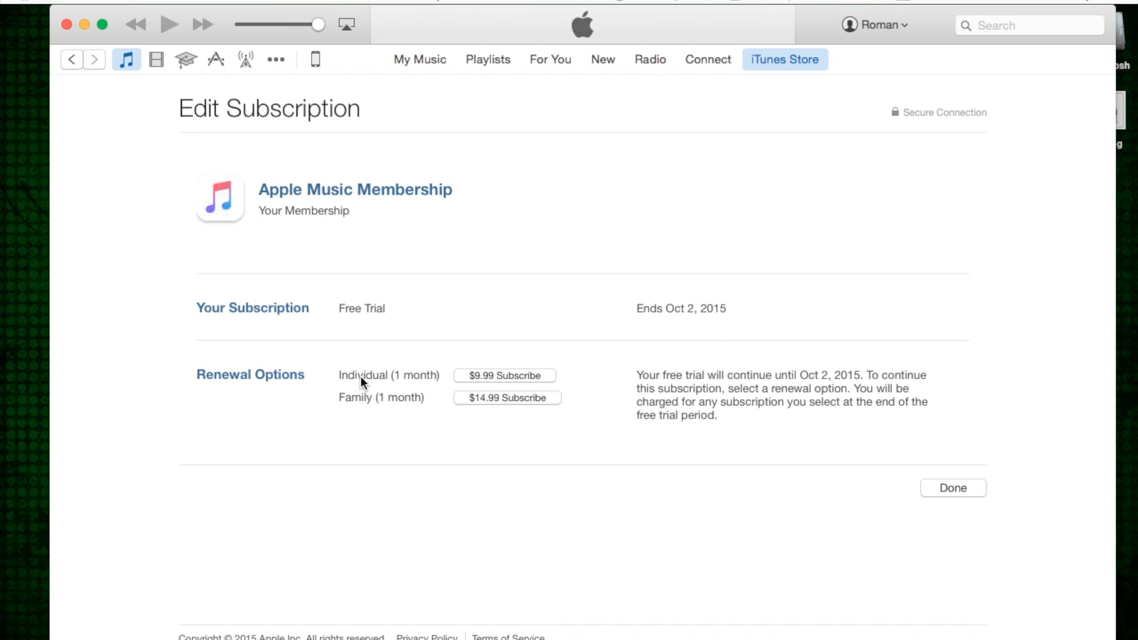
{"action": "mouse_move", "coordinate": [389, 392]}
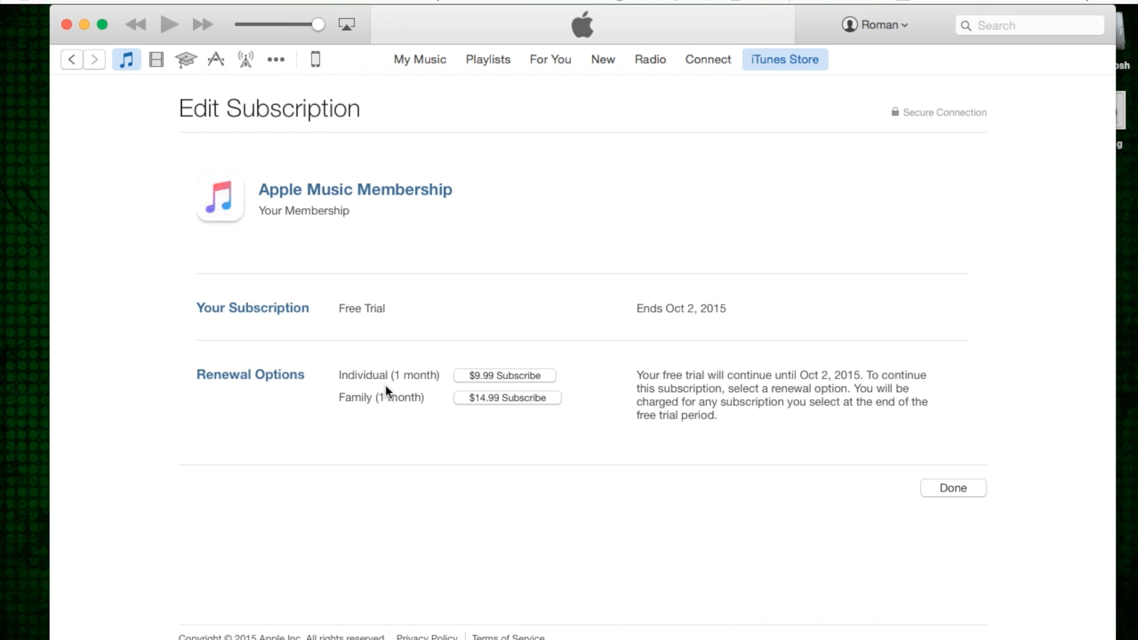
{"action": "mouse_move", "coordinate": [420, 394]}
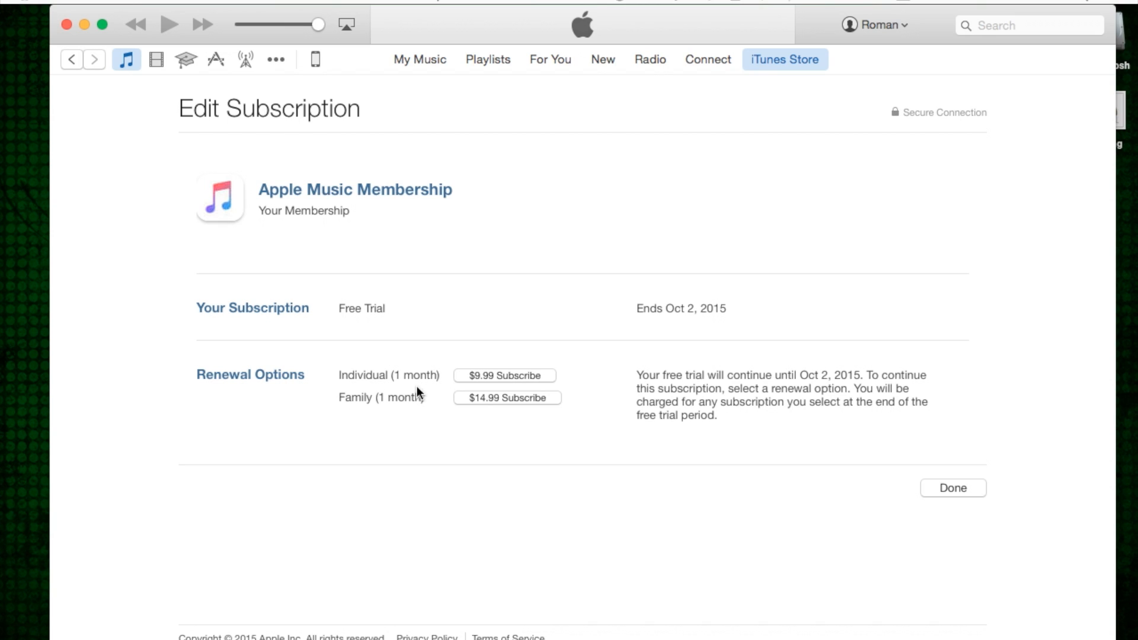
{"action": "mouse_move", "coordinate": [479, 381]}
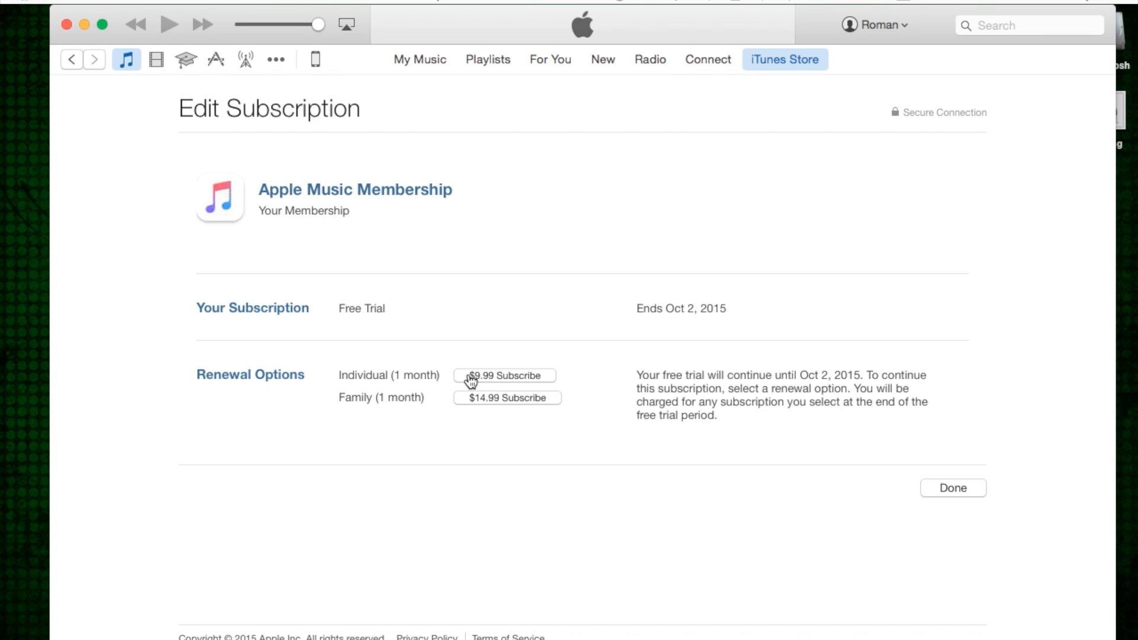
{"action": "mouse_move", "coordinate": [506, 382]}
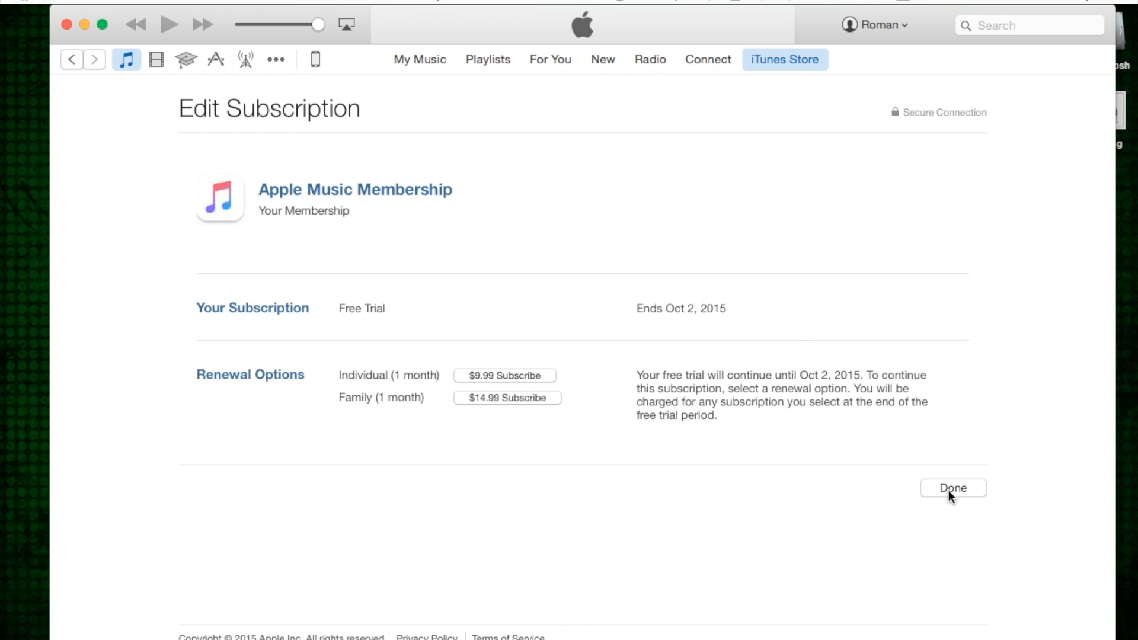
{"action": "left_click", "coordinate": [953, 487]}
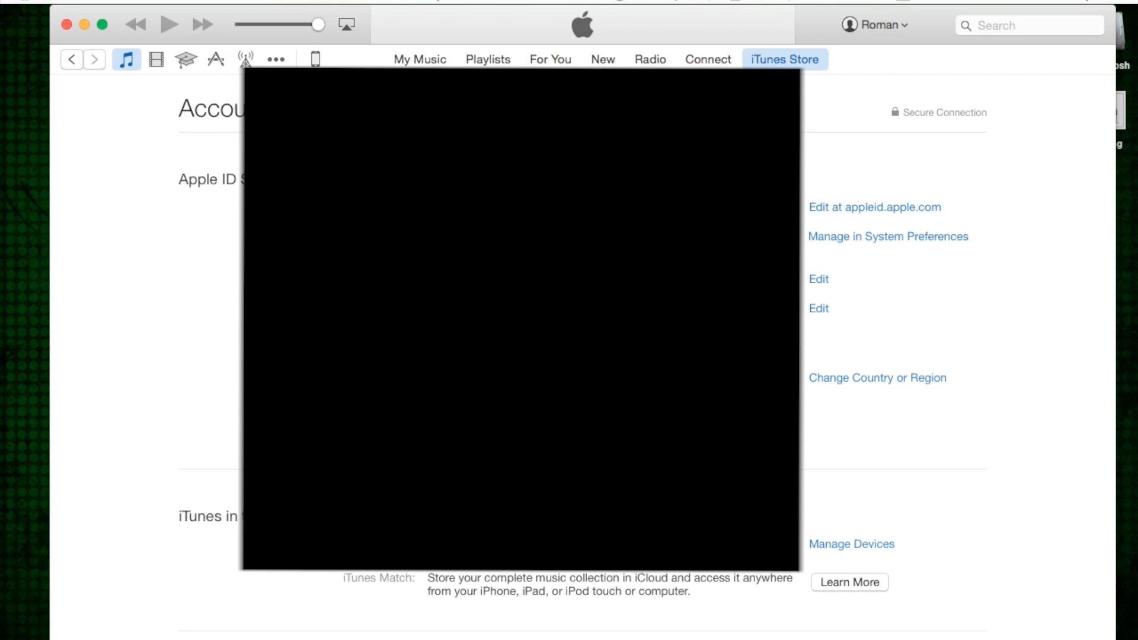